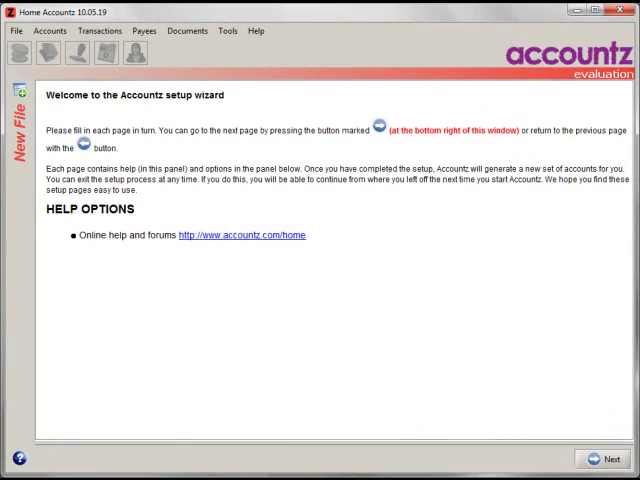
mouse_move(377, 241)
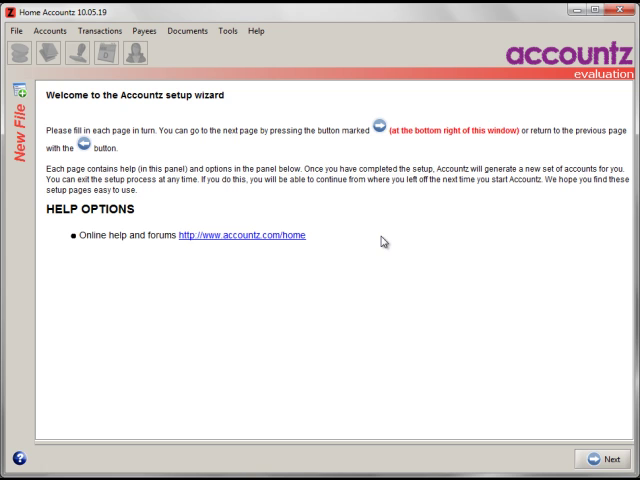
mouse_move(481, 353)
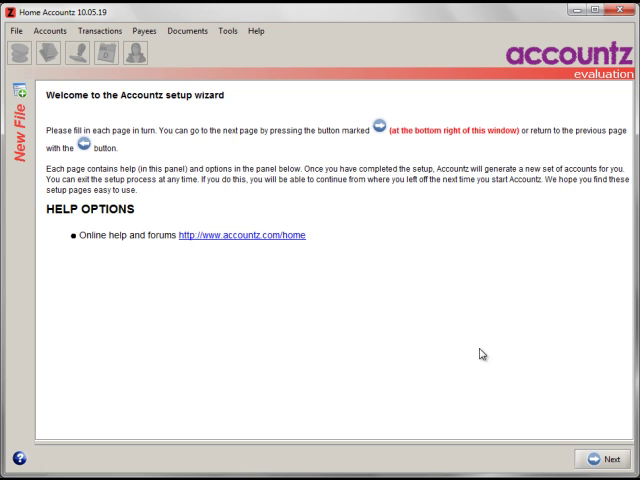
Name the file 'Qyucken Import' and accept default location, credit card and two decimal places
left_click(607, 458)
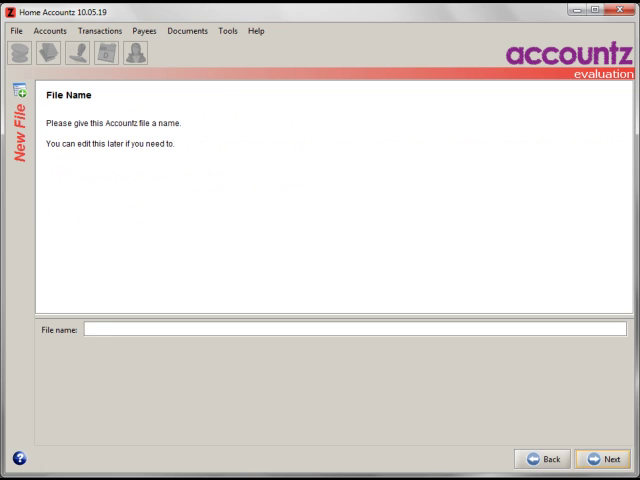
type("Qyudken")
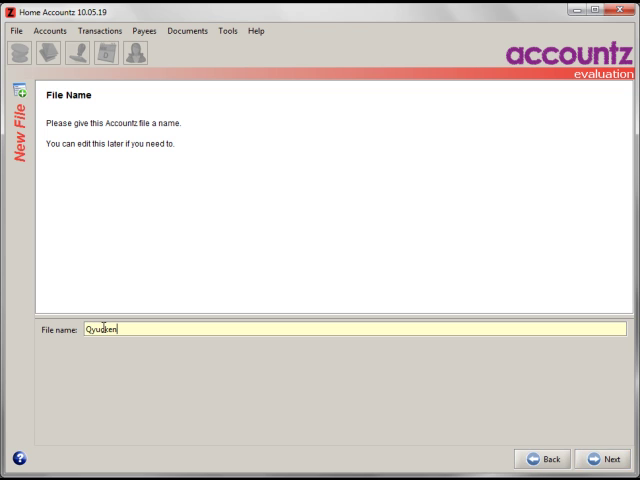
type("Import")
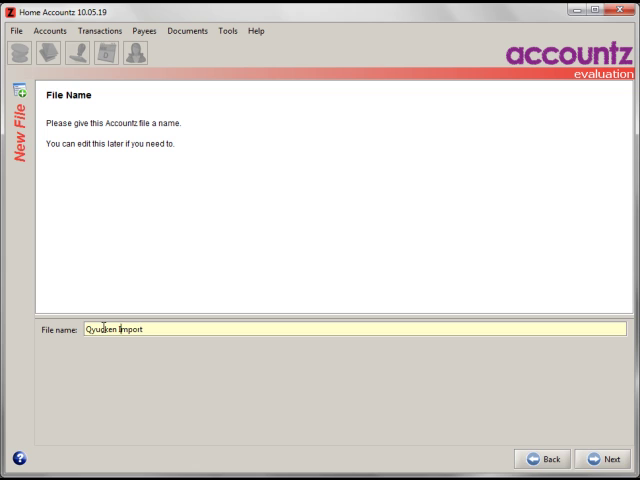
type("Qucken Import")
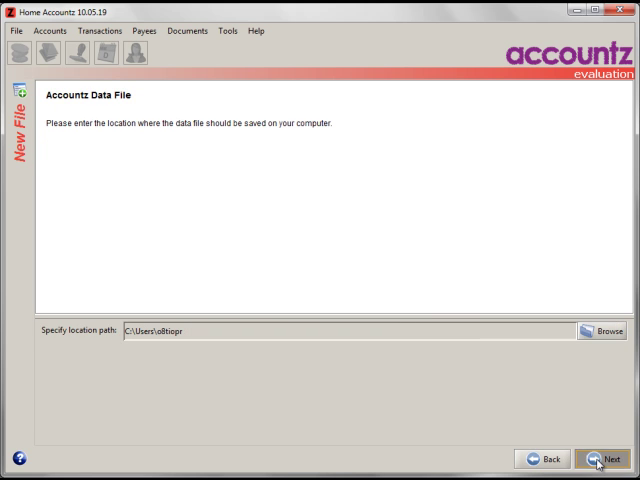
left_click(609, 458)
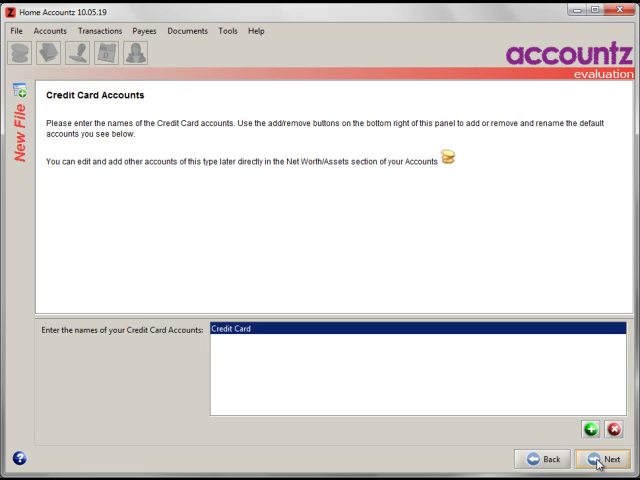
left_click(599, 458)
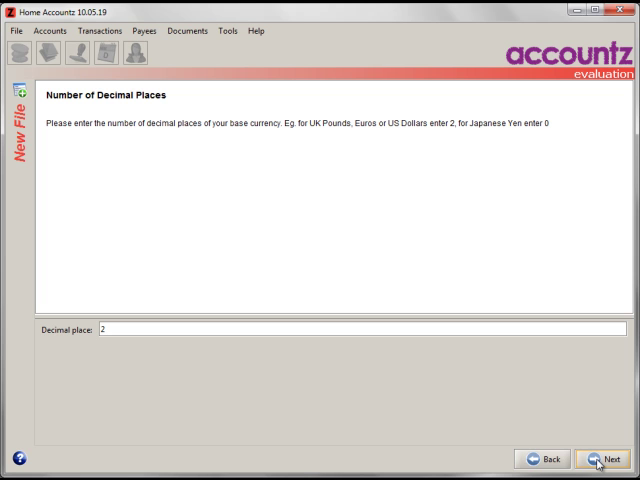
left_click(607, 459)
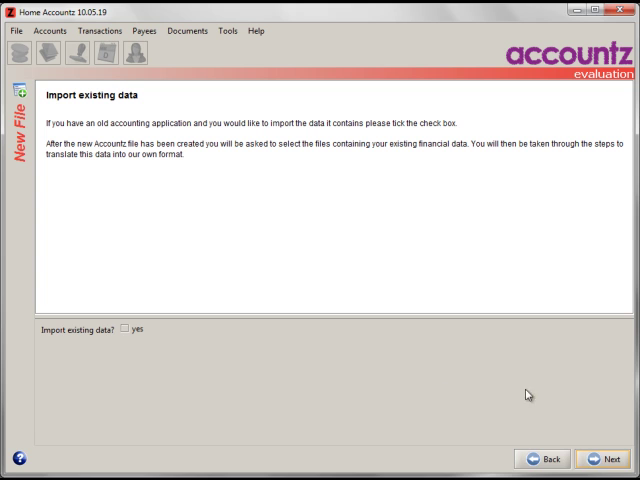
mouse_move(132, 321)
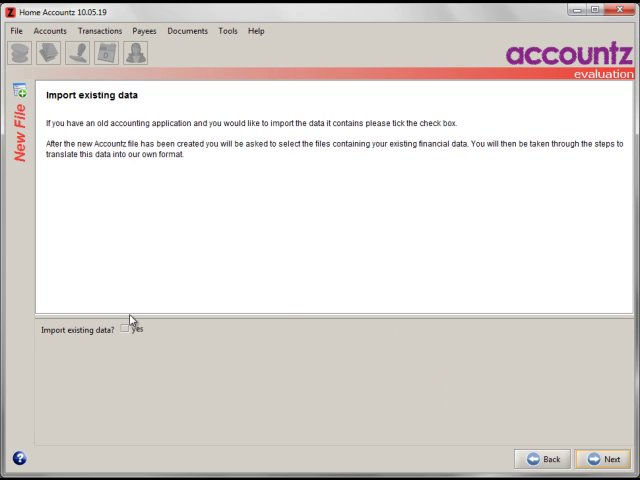
Choose yes to import existing data and finish the setup wizard
left_click(132, 328)
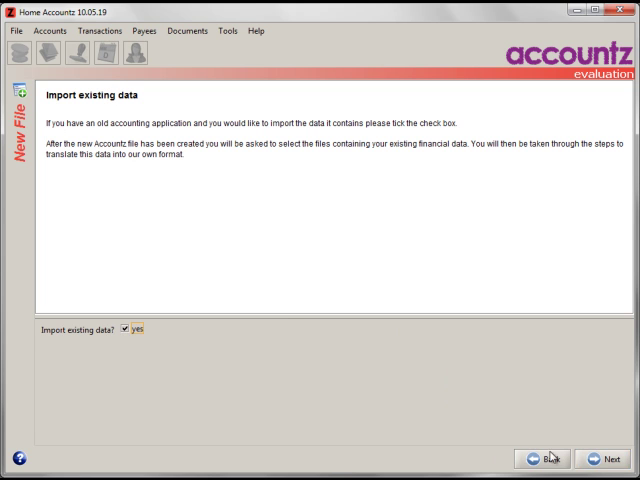
left_click(597, 458)
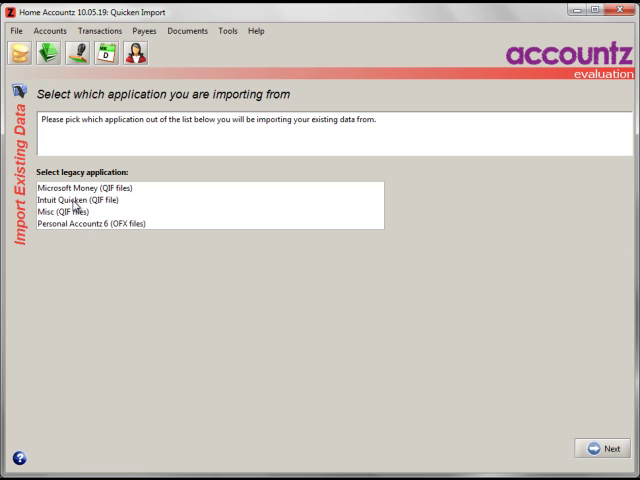
Select 'Intuit Quicken (QIF file)' as the legacy application to import from
left_click(90, 199)
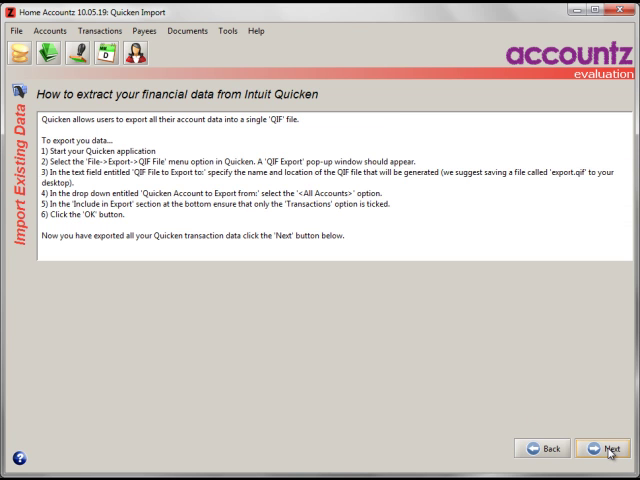
mouse_move(170, 148)
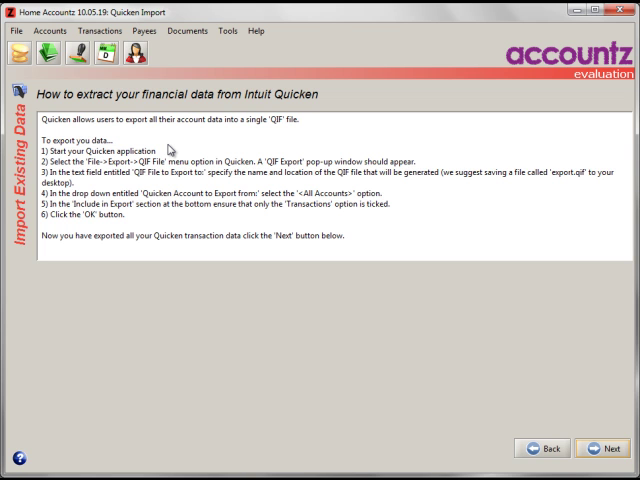
mouse_move(137, 193)
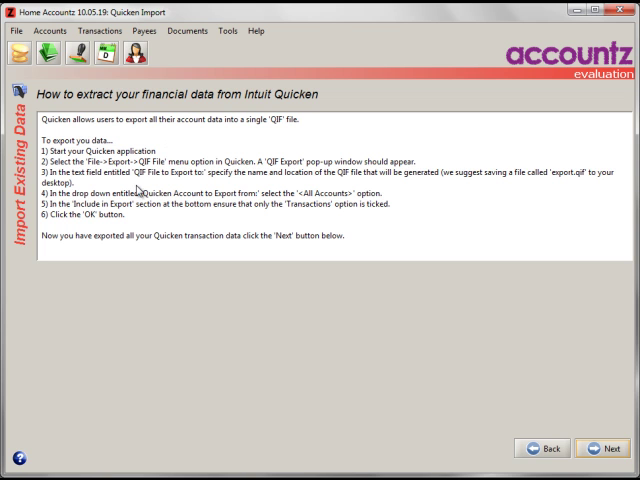
mouse_move(145, 172)
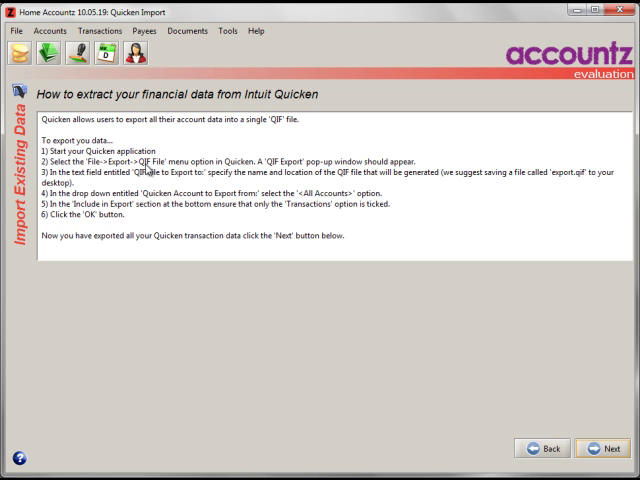
mouse_move(307, 237)
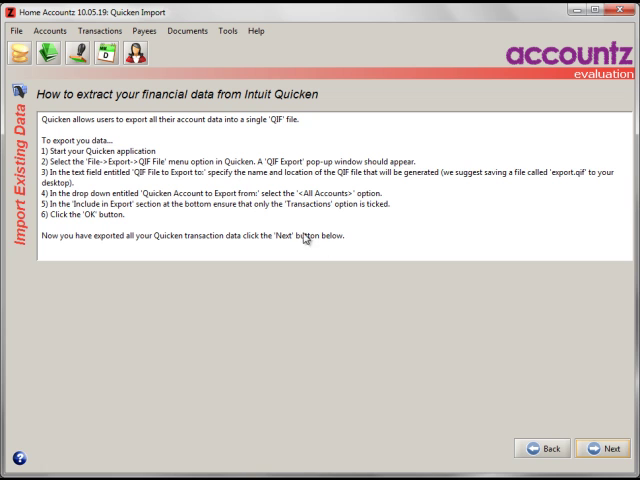
mouse_move(483, 298)
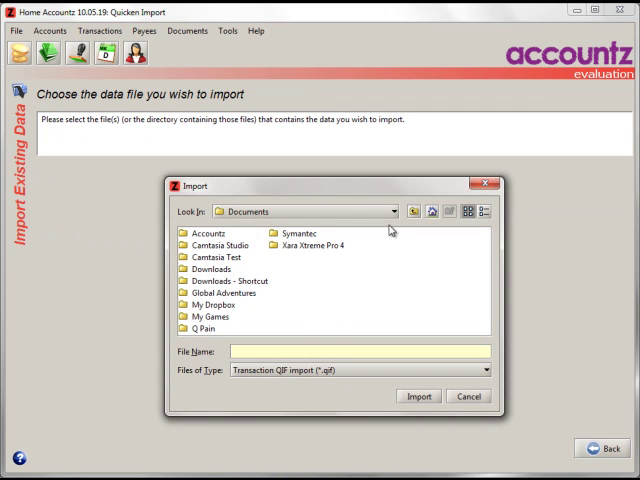
Import QuickenSample.qif from the user's Downloads > Quicken Sample Export folder
left_click(388, 211)
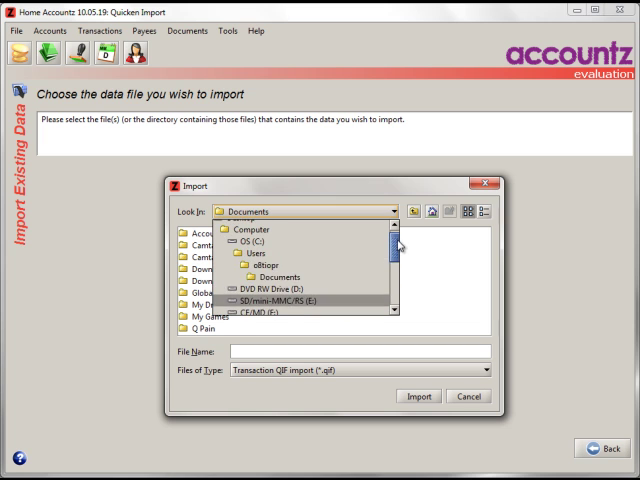
left_click(263, 264)
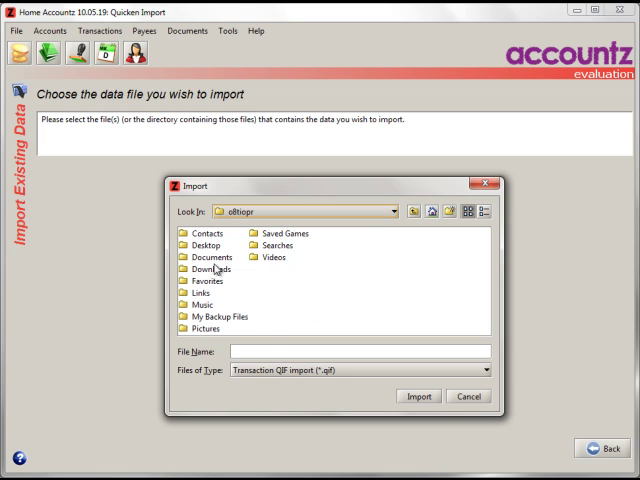
double_click(207, 269)
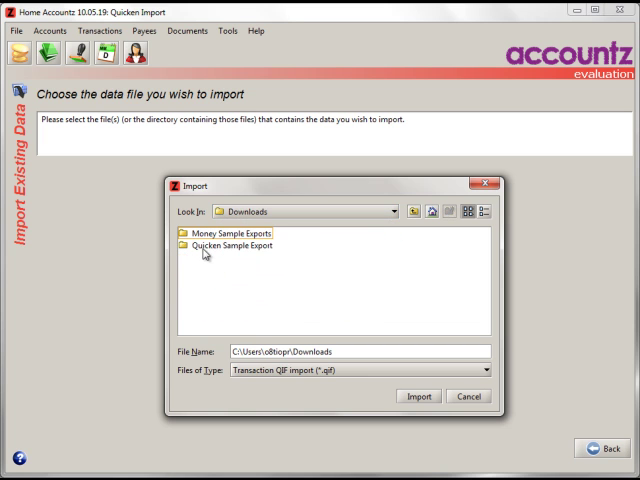
double_click(234, 246)
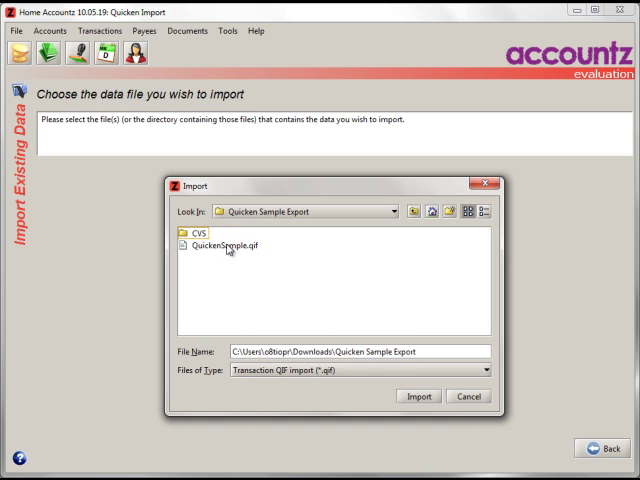
left_click(230, 244)
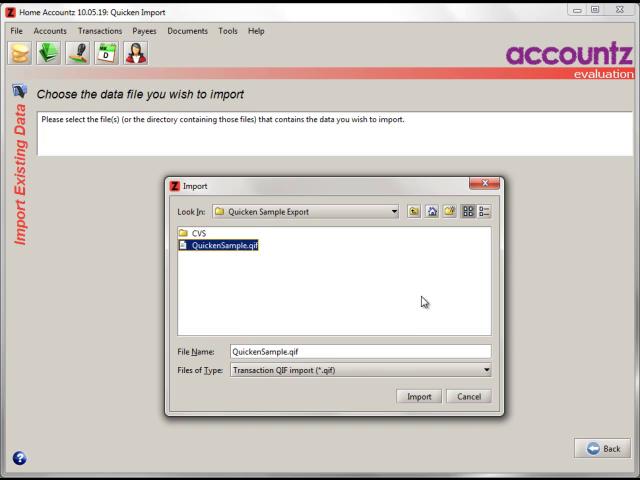
left_click(418, 395)
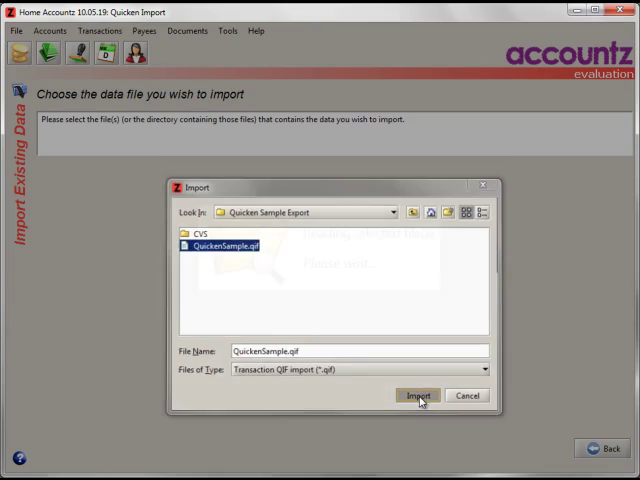
left_click(418, 395)
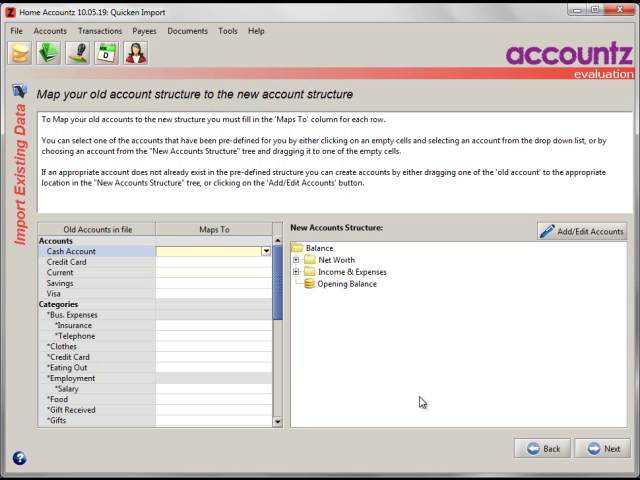
mouse_move(211, 321)
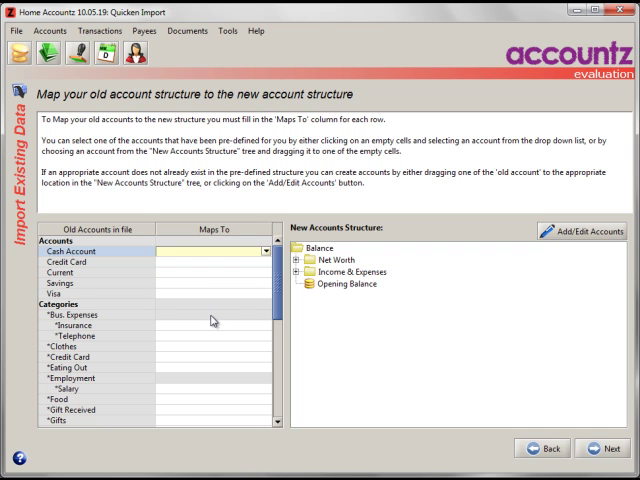
mouse_move(188, 295)
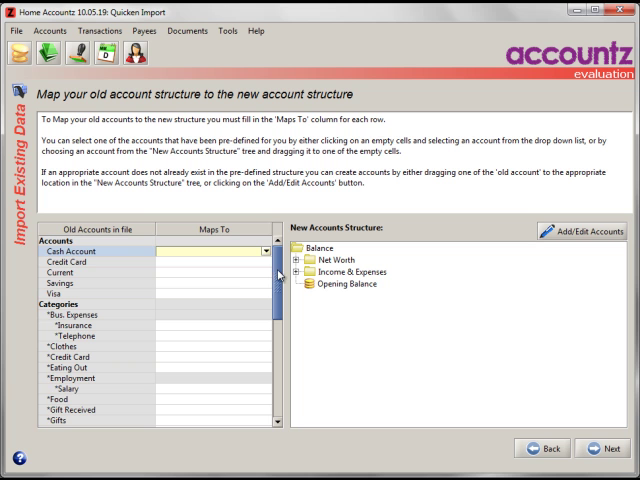
Scroll down the account mapping page to view the unmapped old accounts
scroll("down", 3)
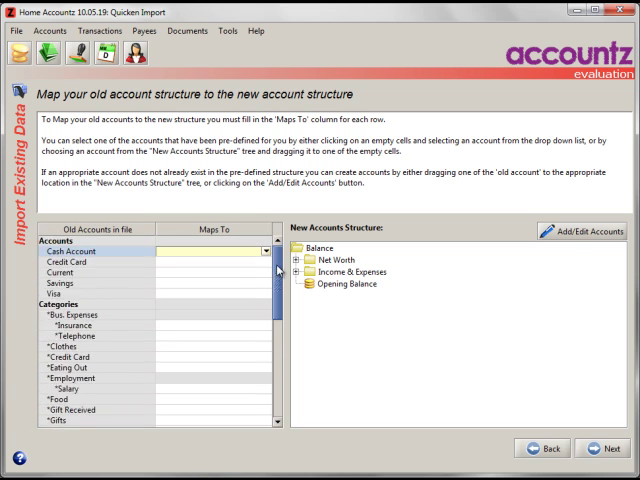
scroll("down", 3)
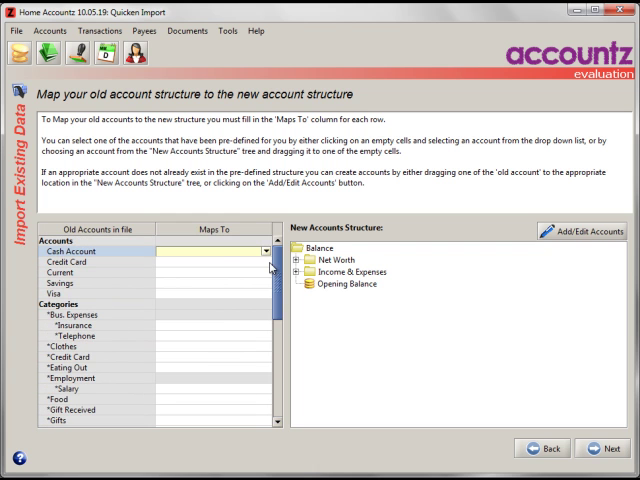
mouse_move(300, 267)
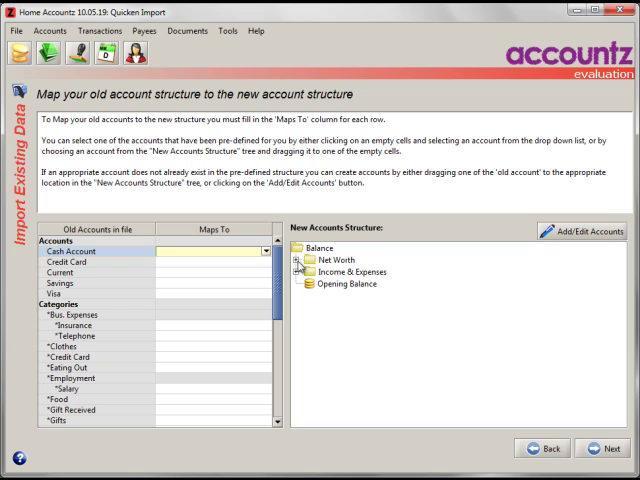
Expand the Net Worth and Loans groups and scroll through the new account tree
left_click(306, 271)
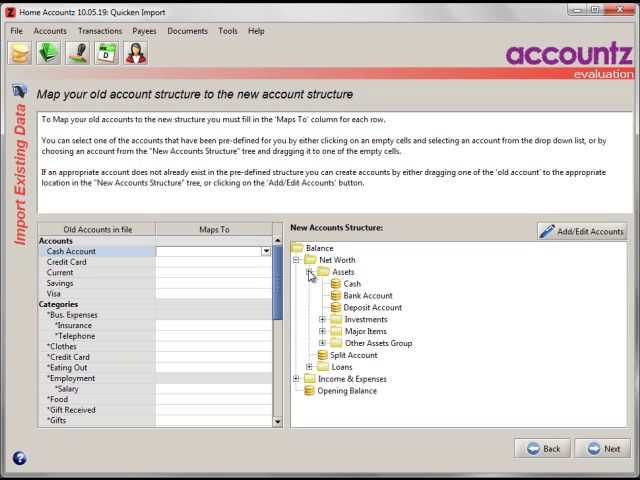
left_click(315, 378)
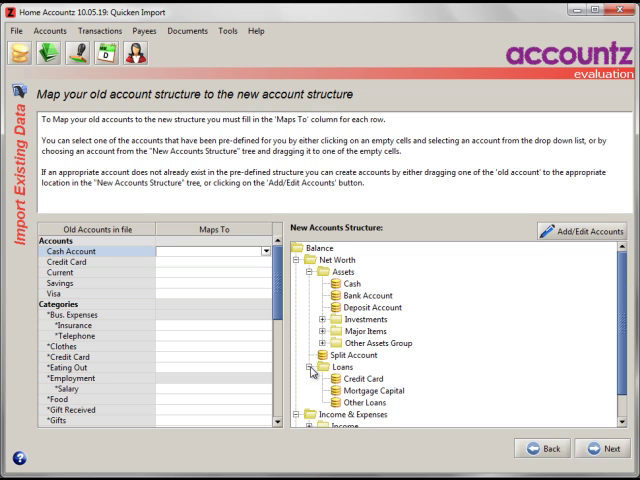
scroll("down", 3)
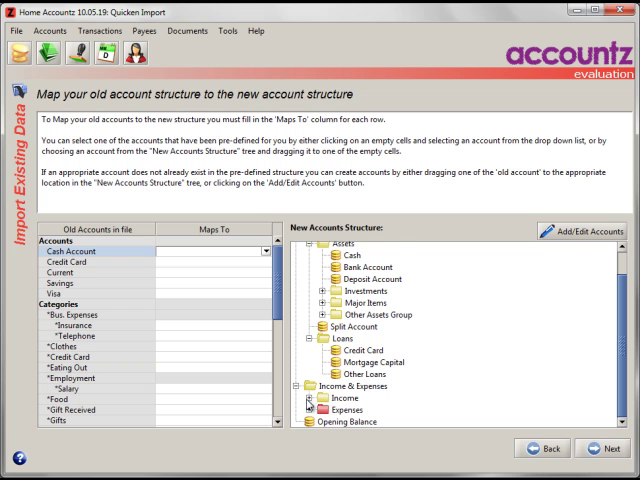
scroll("down", 3)
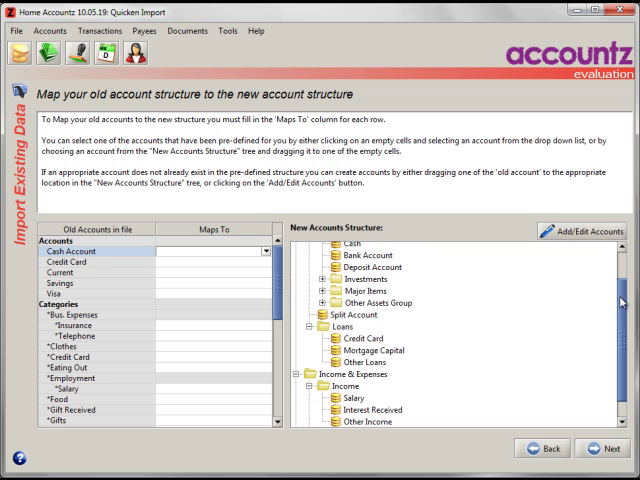
scroll("down", 3)
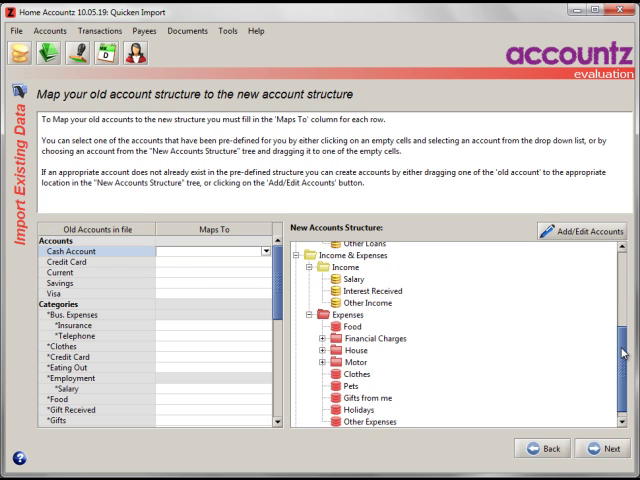
scroll("down", 3)
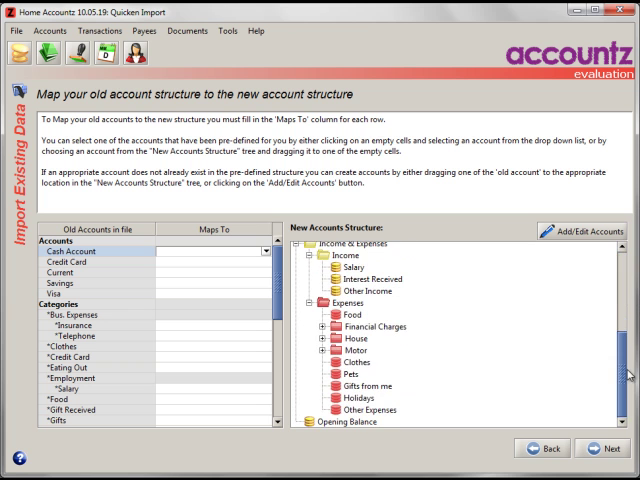
scroll("up", 3)
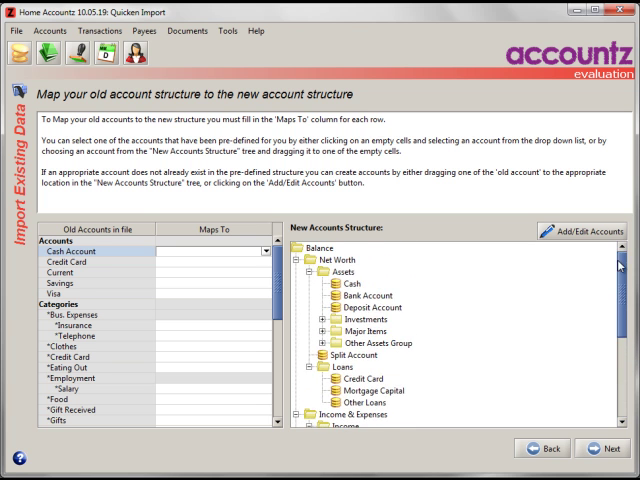
scroll("down", 3)
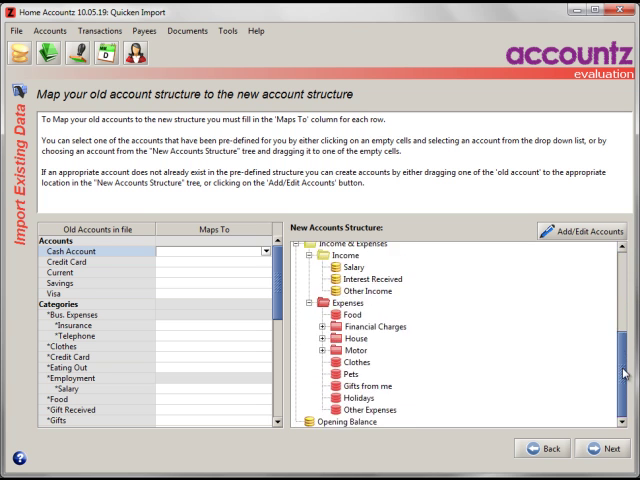
scroll("up", 3)
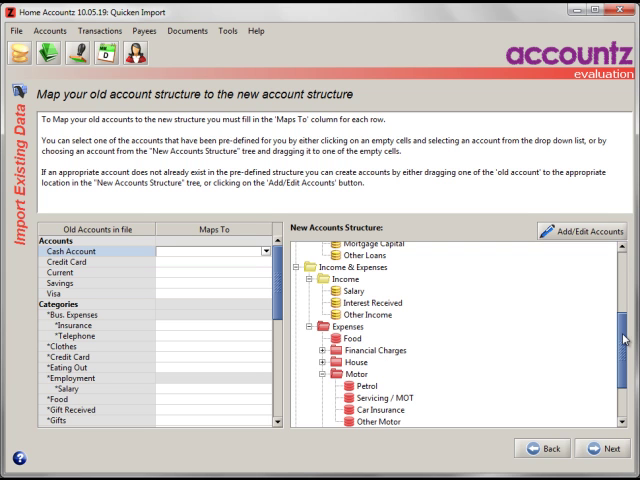
Scroll the new account structure tree back up to Balance and Net Worth
scroll("up", 3)
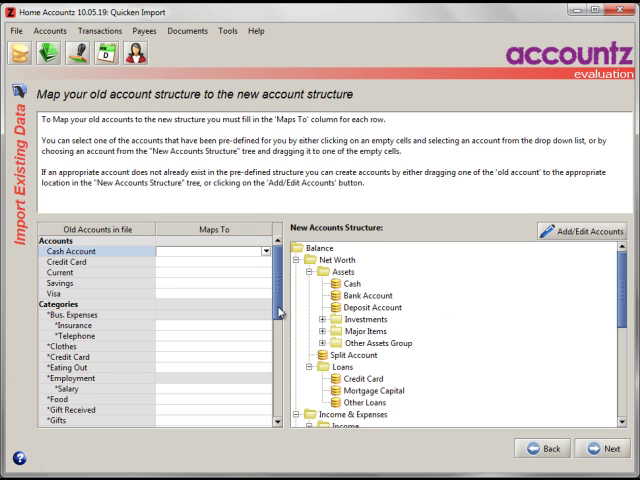
mouse_move(272, 294)
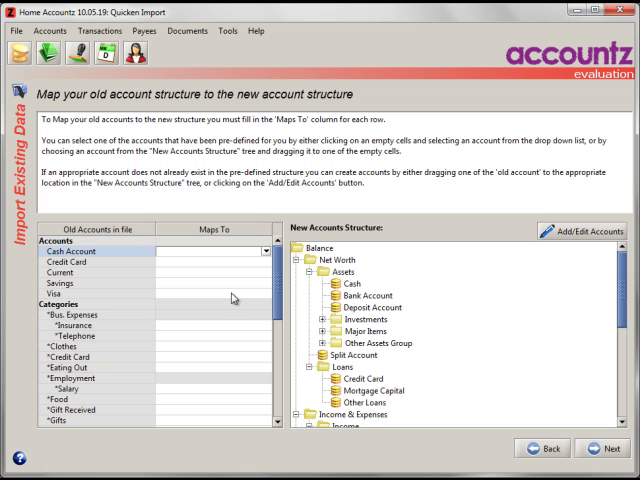
mouse_move(196, 298)
type("cas")
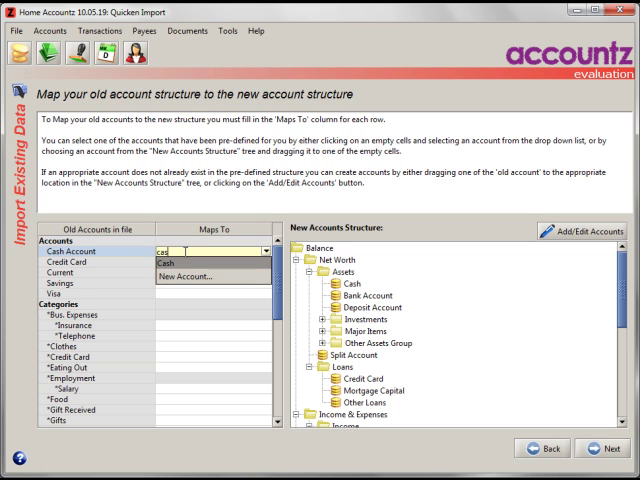
Map Cash Account to Cash, Credit Card to Credit Card, Current to new Current, Savings to Deposit Account
type("h")
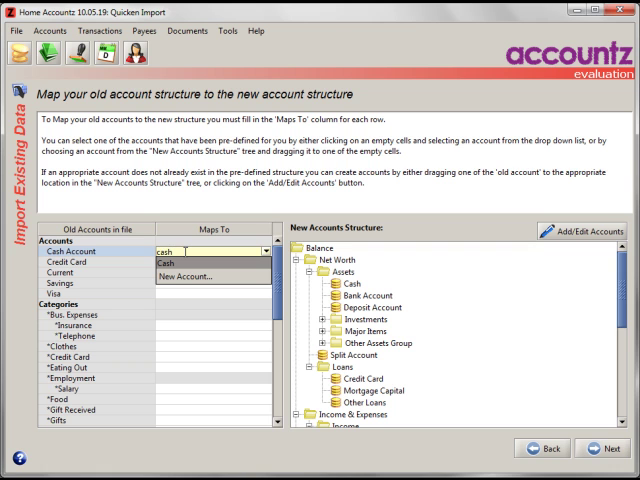
left_click(180, 270)
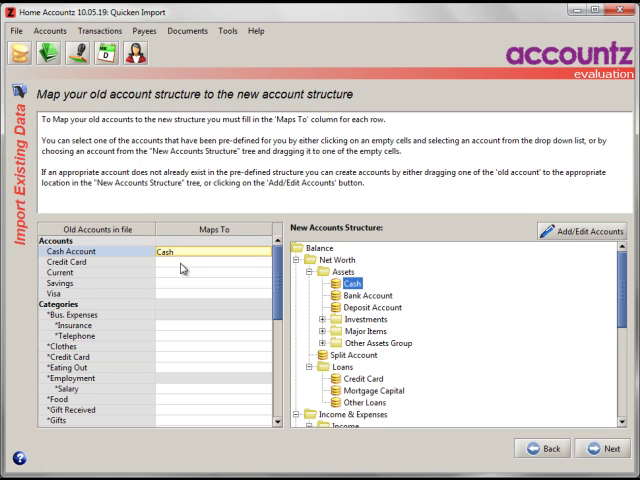
left_click(210, 262)
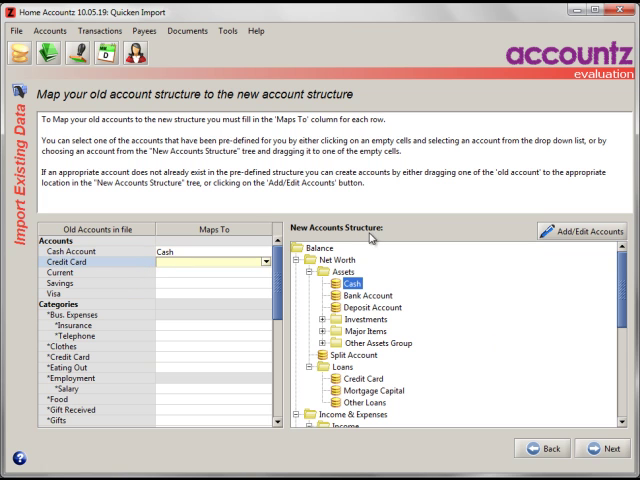
mouse_move(342, 371)
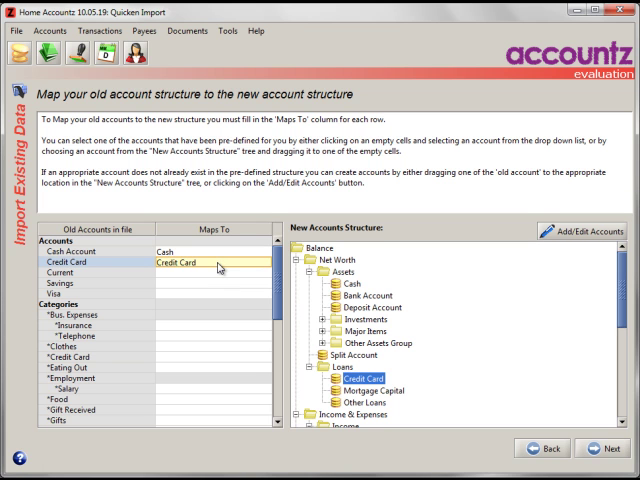
mouse_move(201, 281)
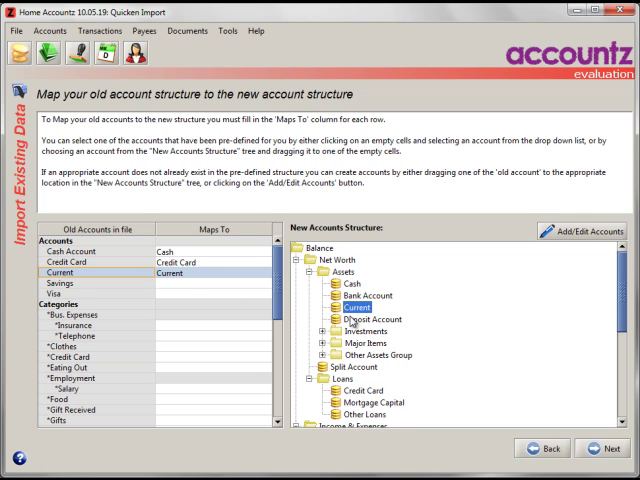
mouse_move(345, 320)
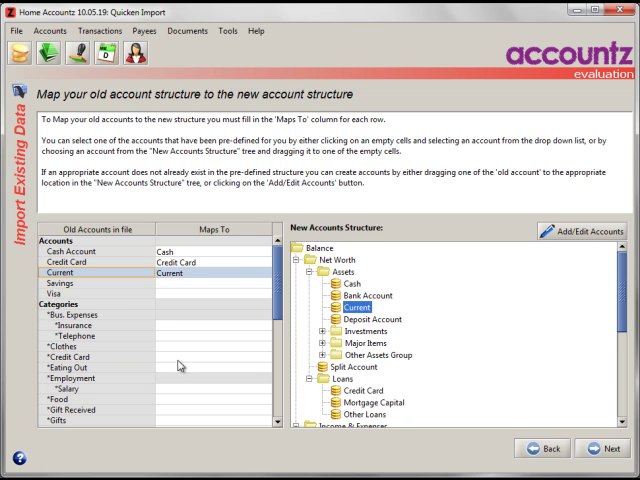
mouse_move(180, 291)
type("de")
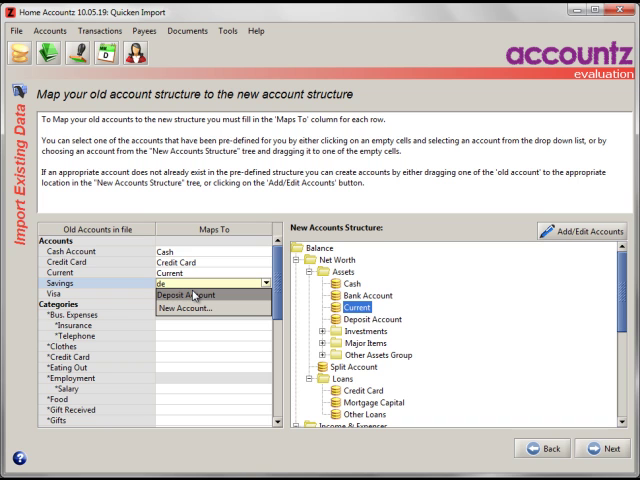
left_click(195, 281)
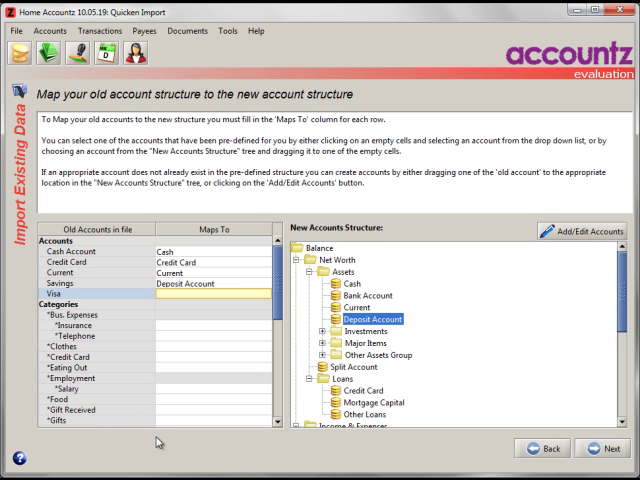
mouse_move(269, 356)
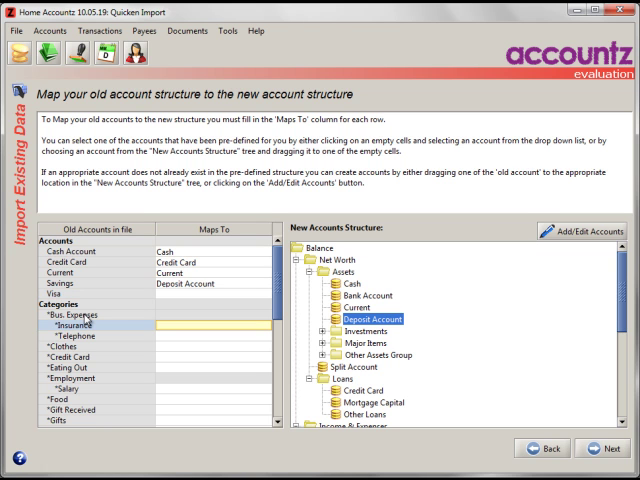
mouse_move(147, 324)
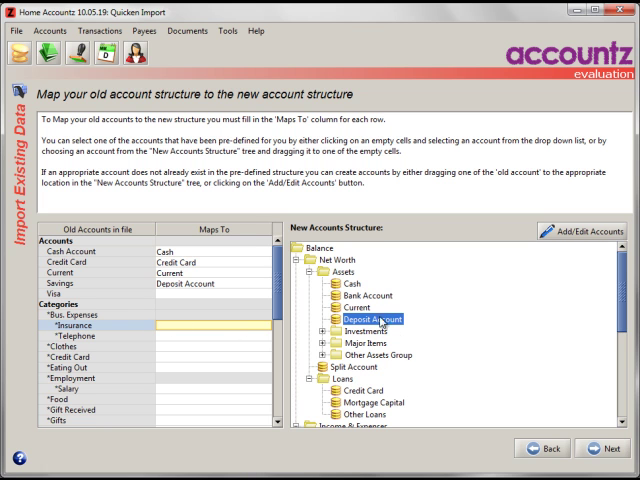
mouse_move(350, 330)
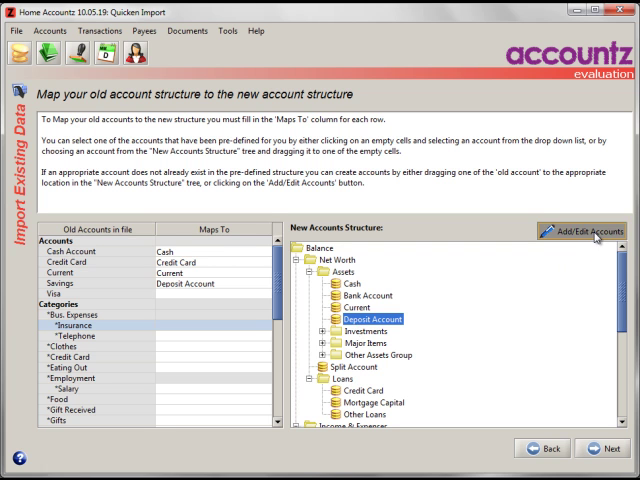
Open the account manager, review its options, and close it without changes
left_click(575, 232)
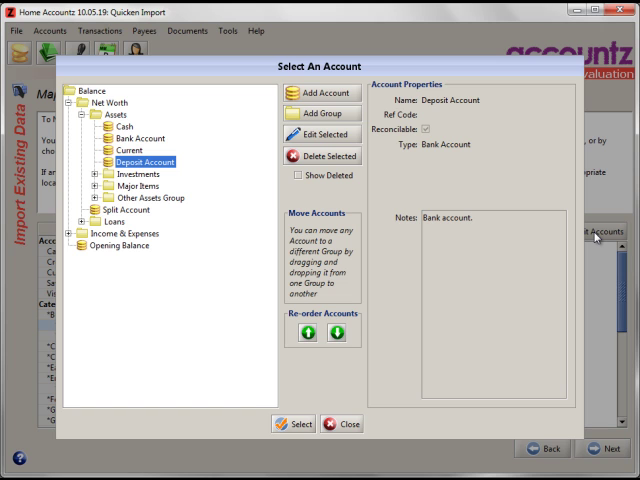
mouse_move(330, 113)
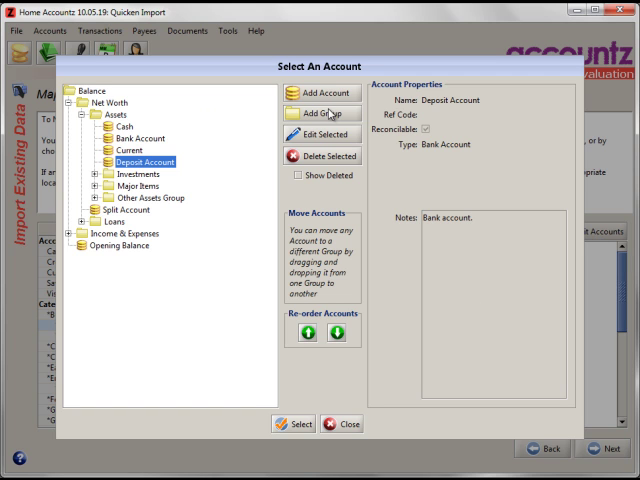
mouse_move(325, 121)
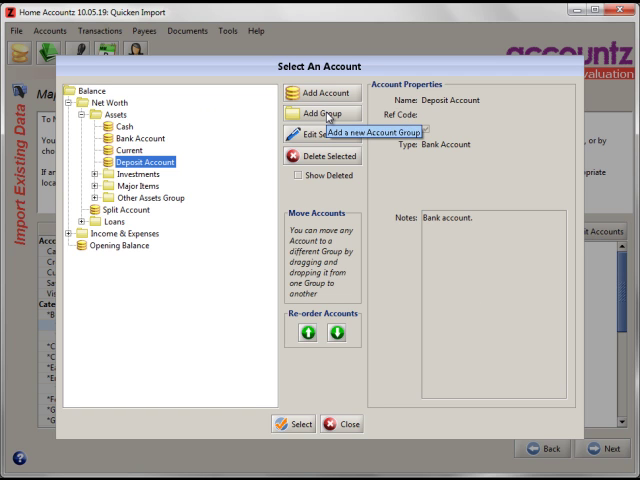
mouse_move(318, 137)
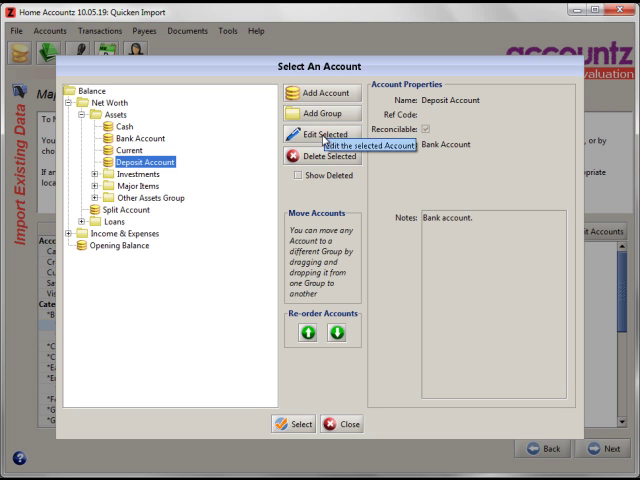
mouse_move(338, 424)
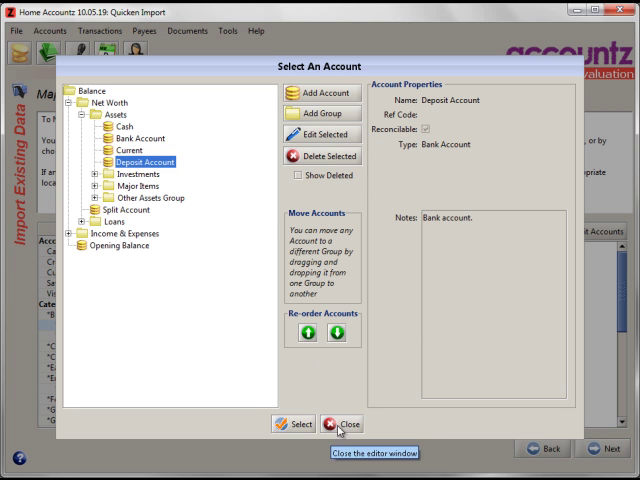
left_click(341, 424)
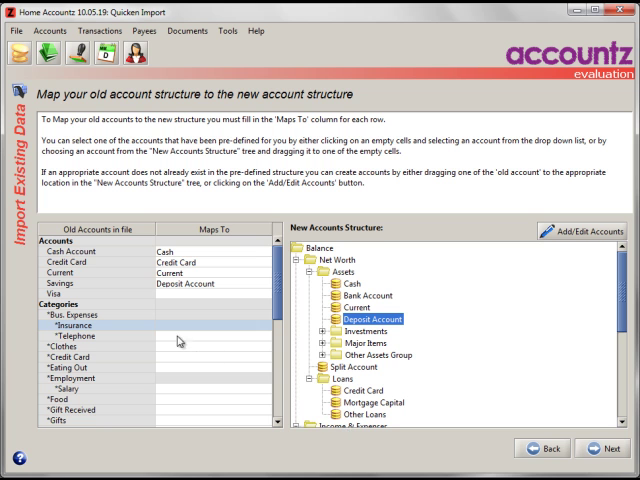
Map the old Electricity, Gas and Water categories to their matching utility accounts
scroll("down", 3)
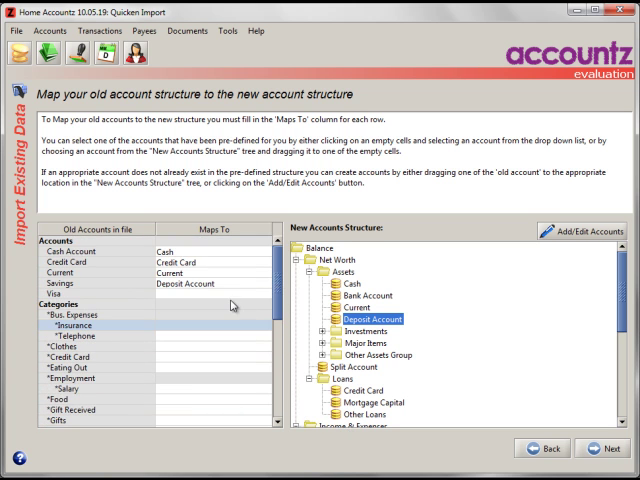
mouse_move(236, 305)
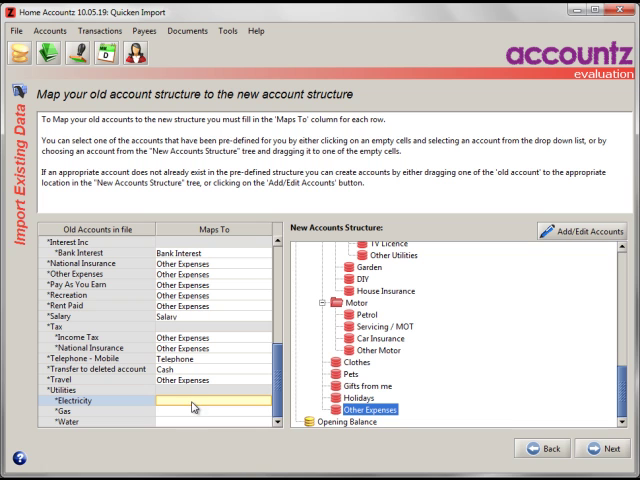
left_click(180, 400)
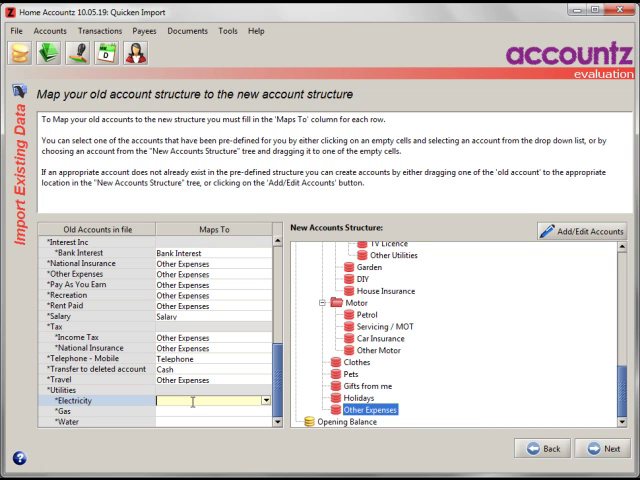
type("el")
left_click(213, 421)
type("wa")
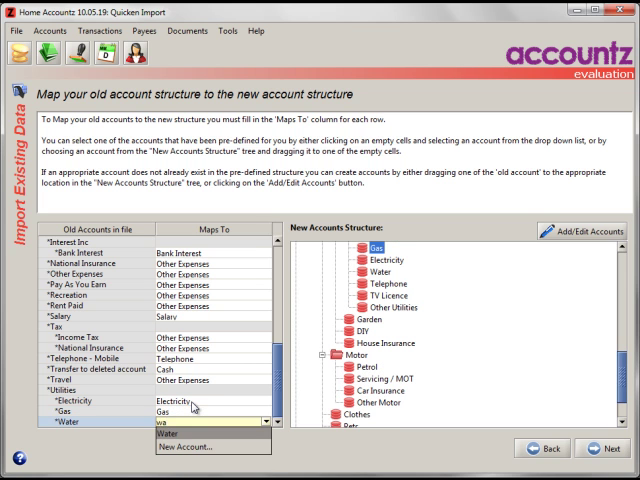
left_click(200, 434)
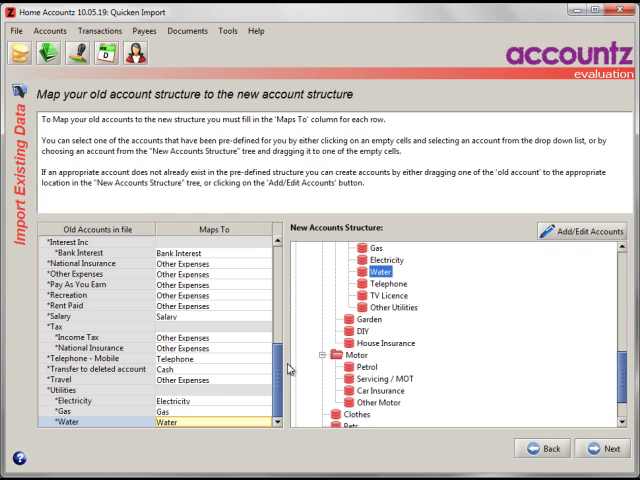
scroll("up", 3)
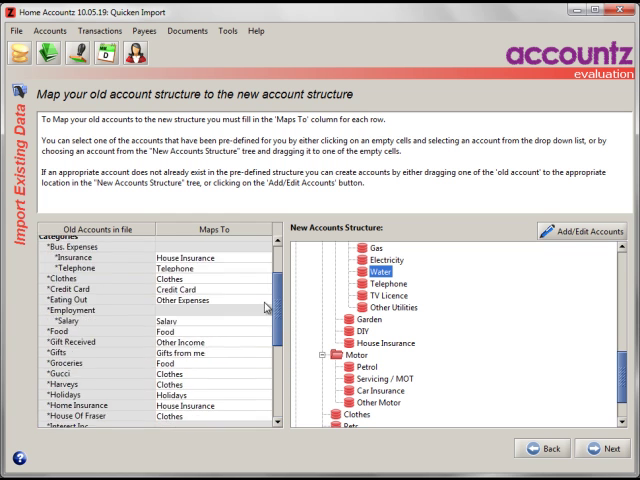
scroll("down", 3)
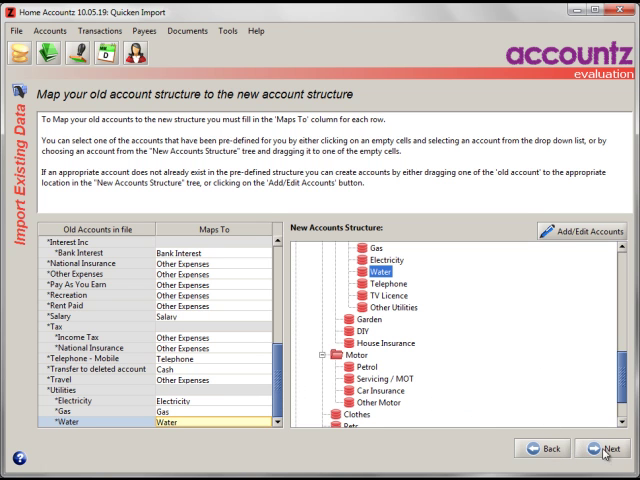
Move on to payee selection and exclude the blank and Water payees from import
left_click(592, 449)
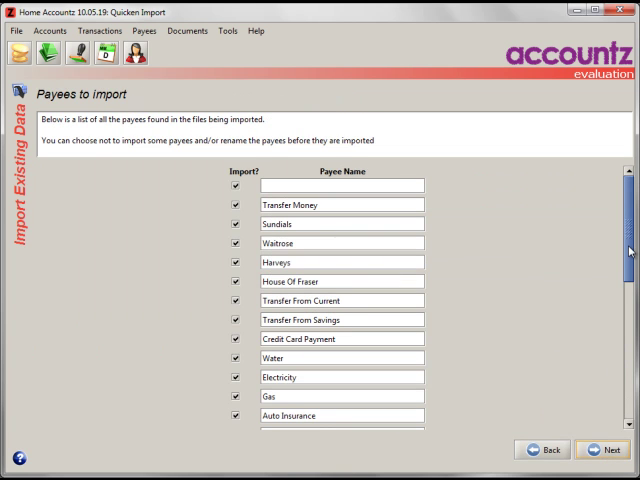
scroll("down", 3)
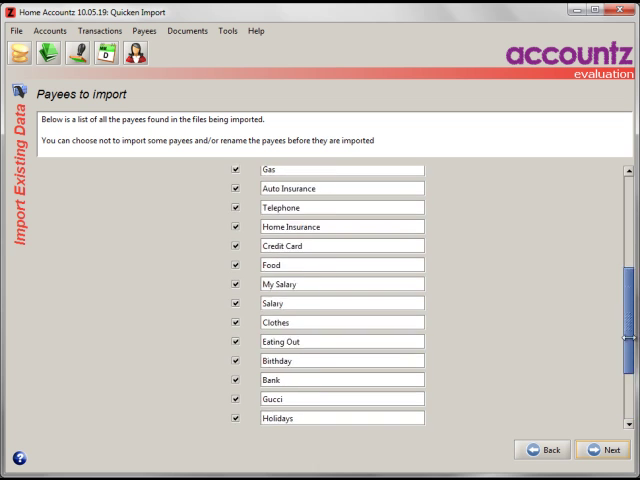
scroll("down", 3)
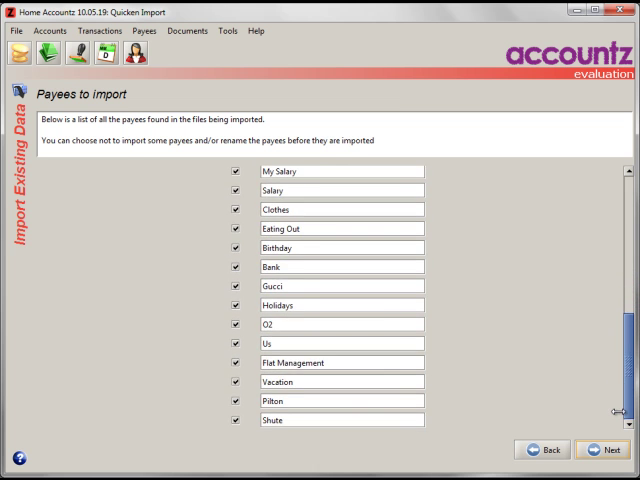
scroll("down", 3)
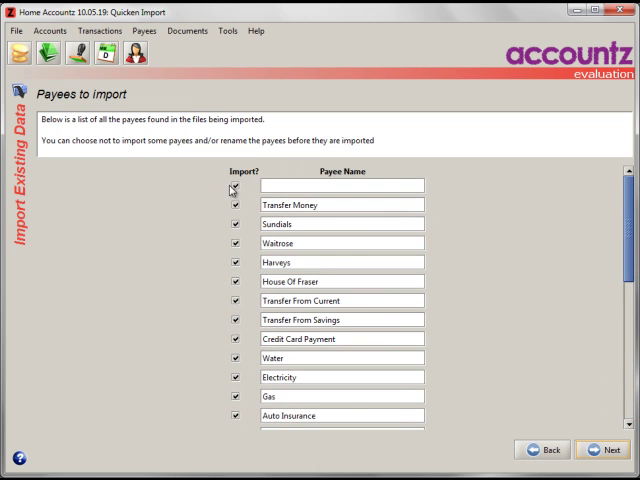
left_click(231, 188)
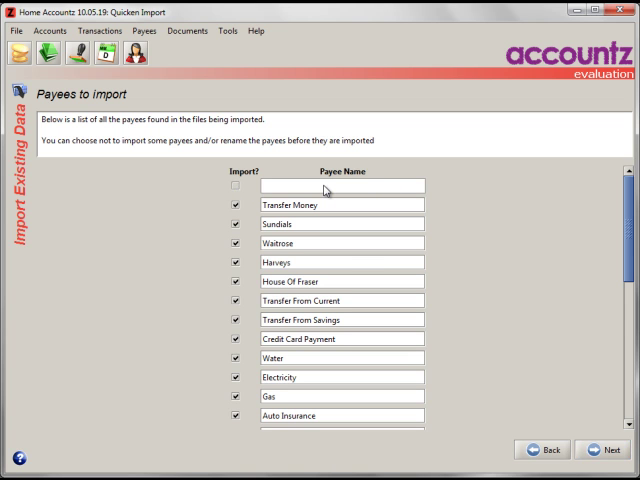
mouse_move(350, 238)
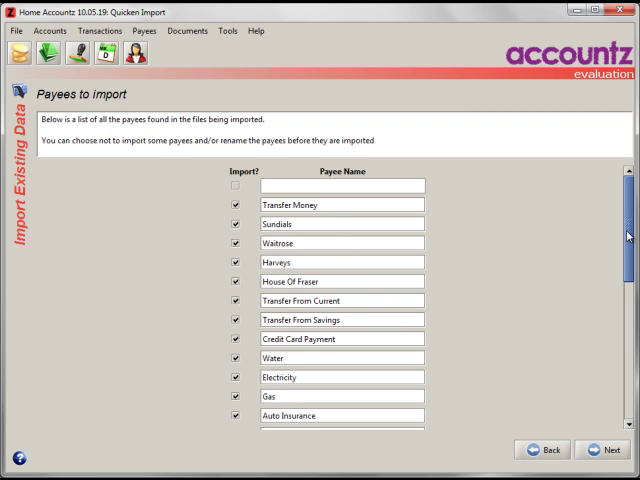
scroll("down", 3)
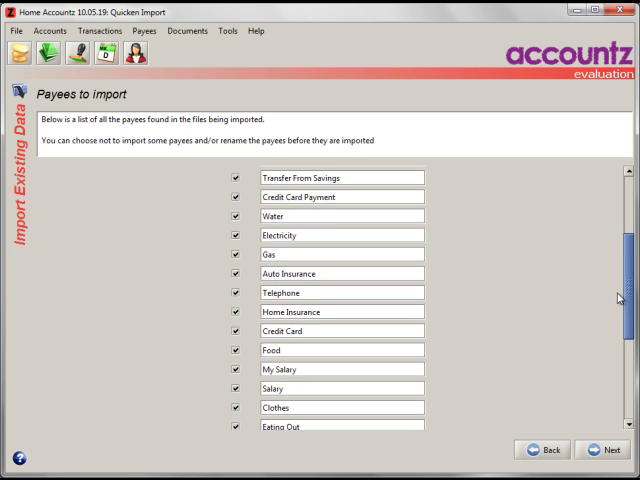
scroll("up", 3)
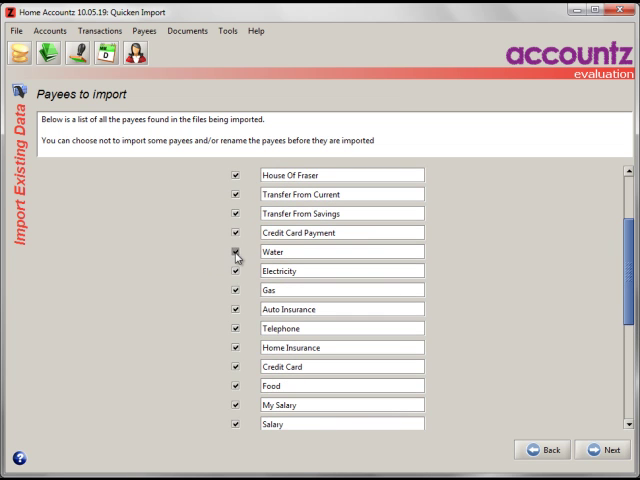
left_click(237, 252)
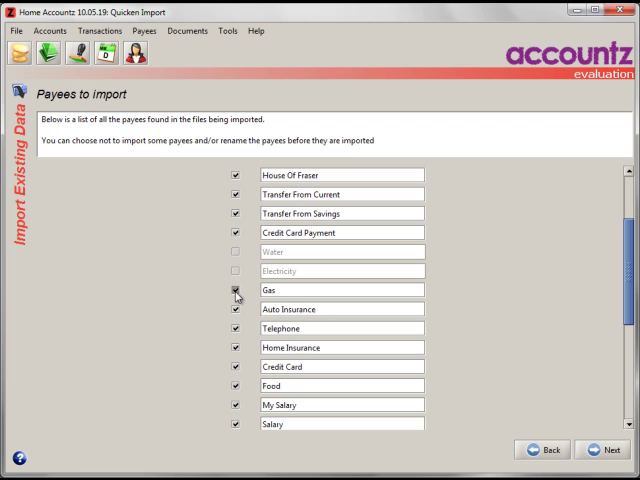
Exclude Food, My Salary, Salary, Clothes, Eating Out, Us and Transfer Money payees, then continue to the preview
scroll("down", 3)
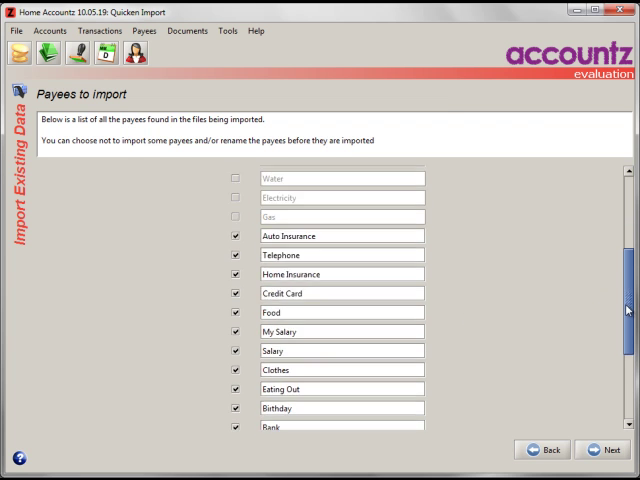
scroll("down", 3)
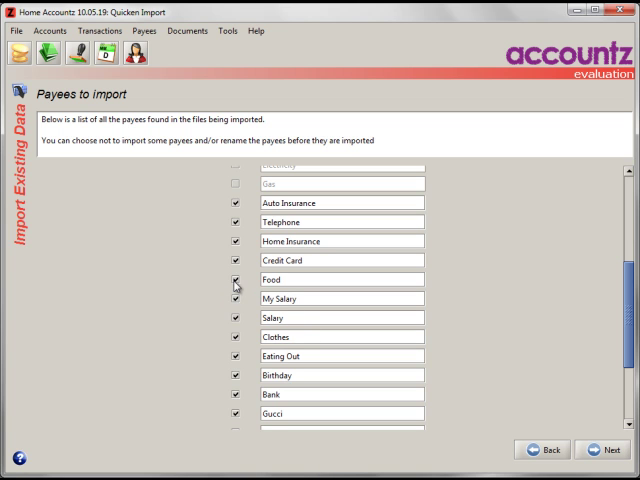
left_click(234, 281)
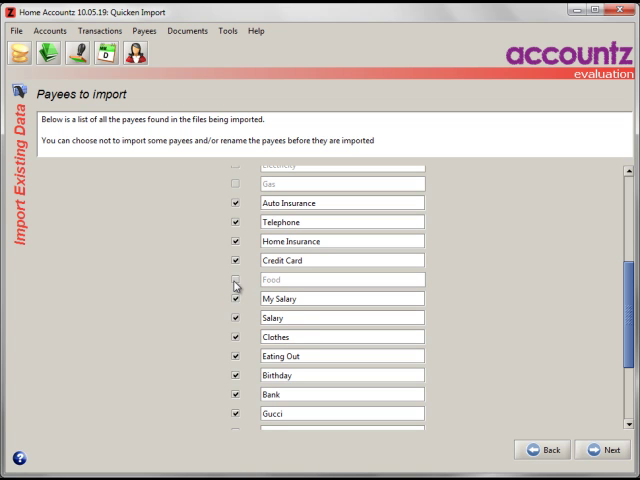
left_click(232, 299)
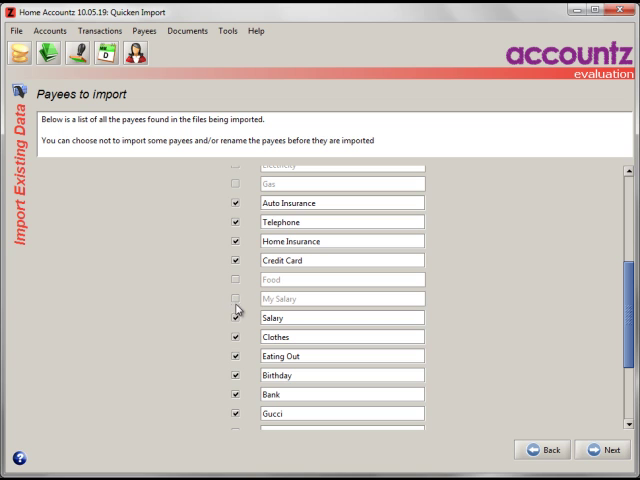
left_click(235, 318)
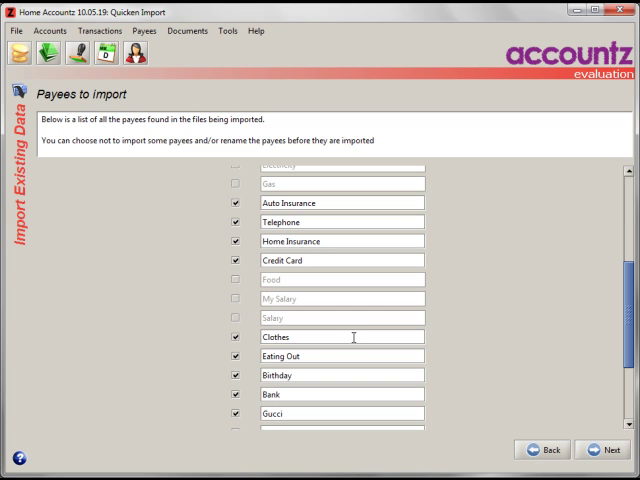
left_click(238, 337)
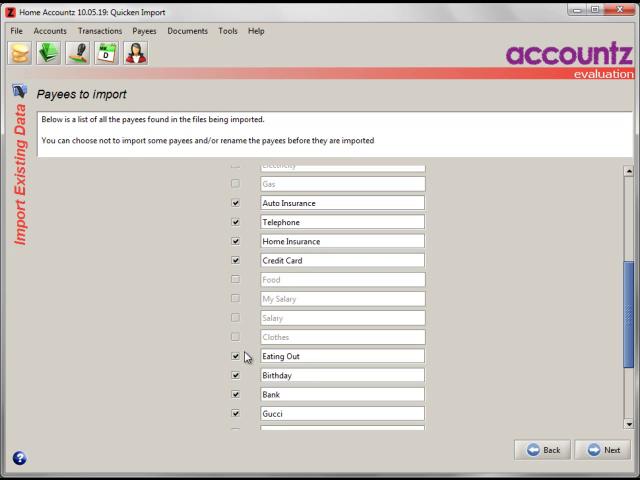
left_click(234, 356)
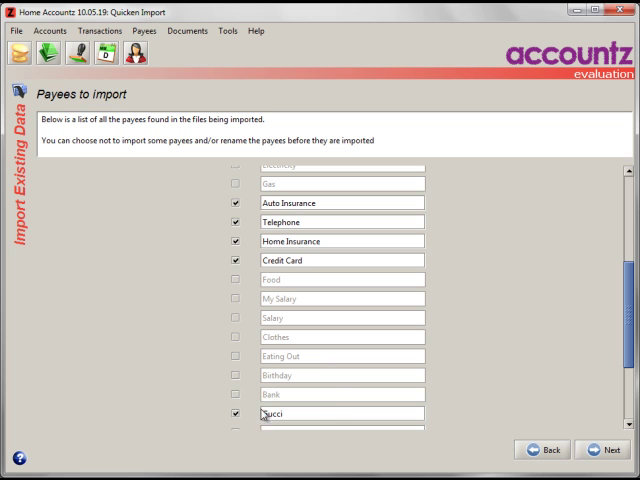
scroll("down", 3)
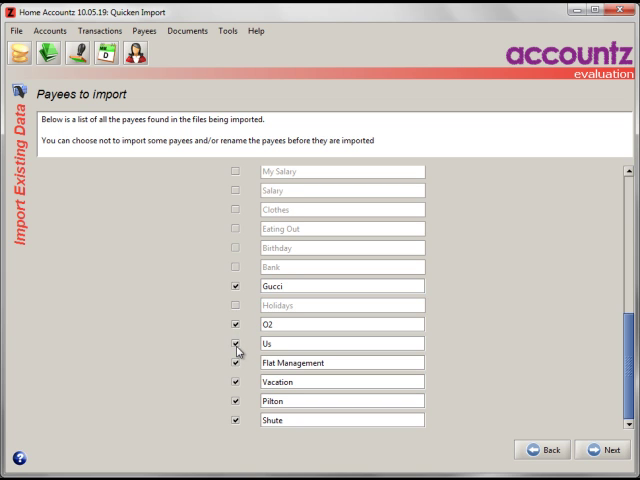
left_click(231, 343)
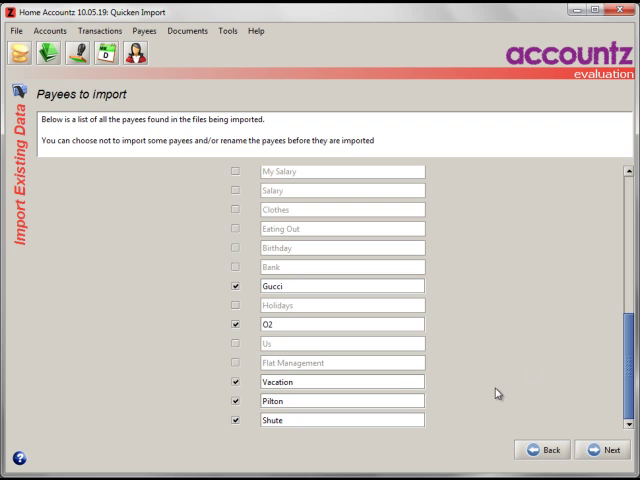
scroll("down", 3)
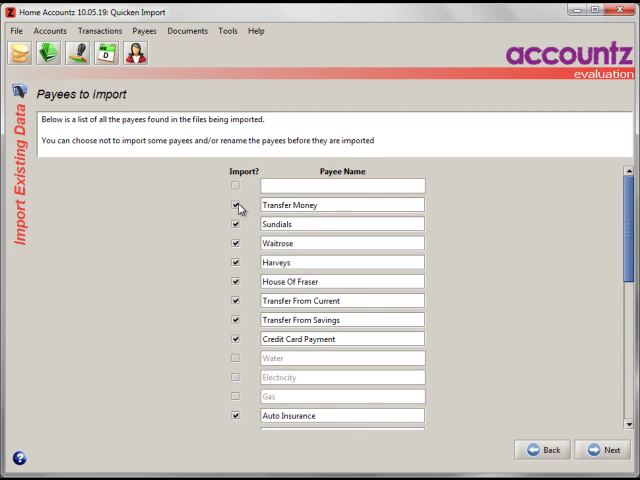
left_click(239, 205)
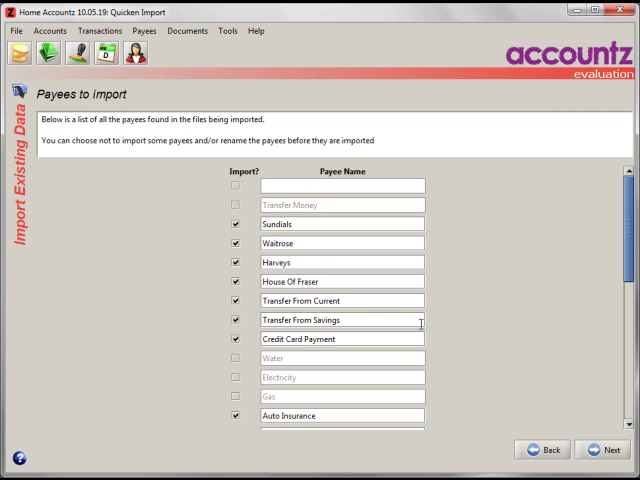
left_click(609, 448)
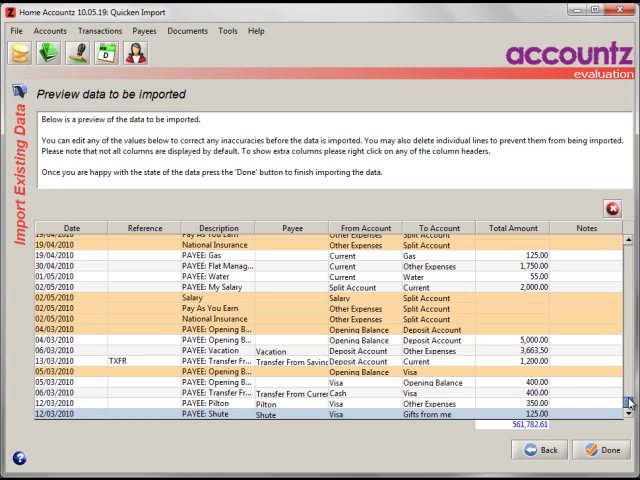
Review the Quicken transaction preview and finish the import with Done
scroll("up", 3)
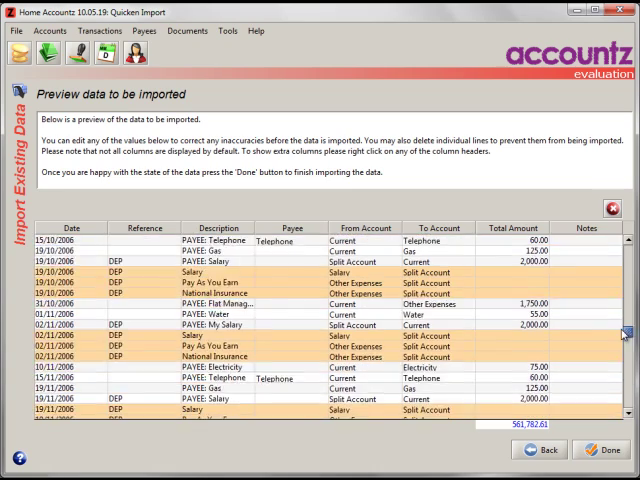
scroll("down", 3)
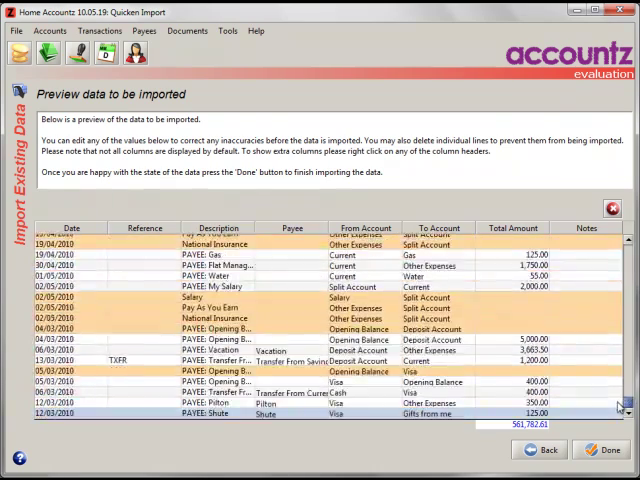
scroll("down", 3)
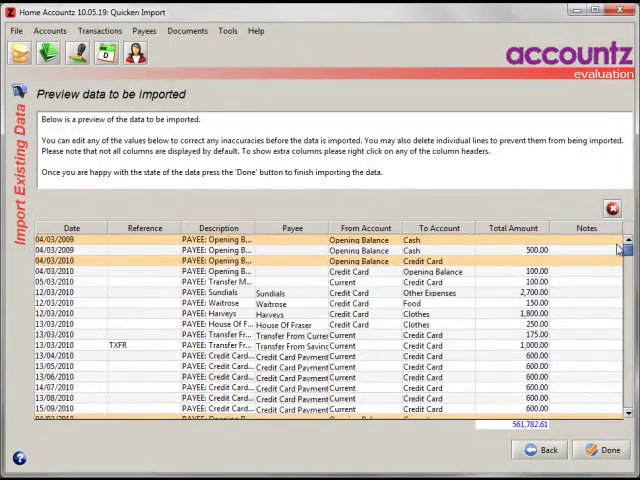
scroll("down", 3)
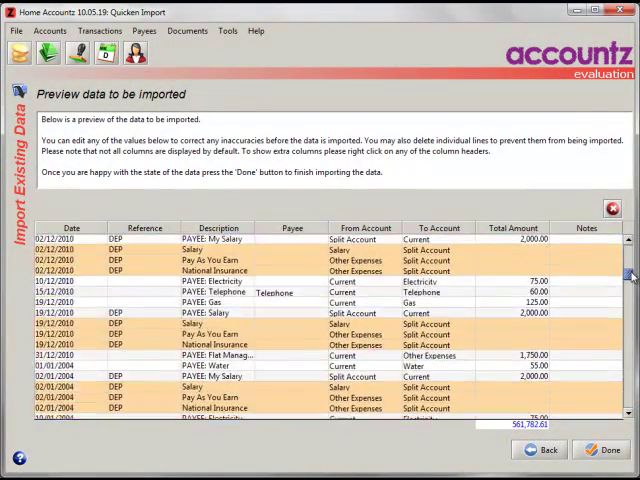
scroll("down", 3)
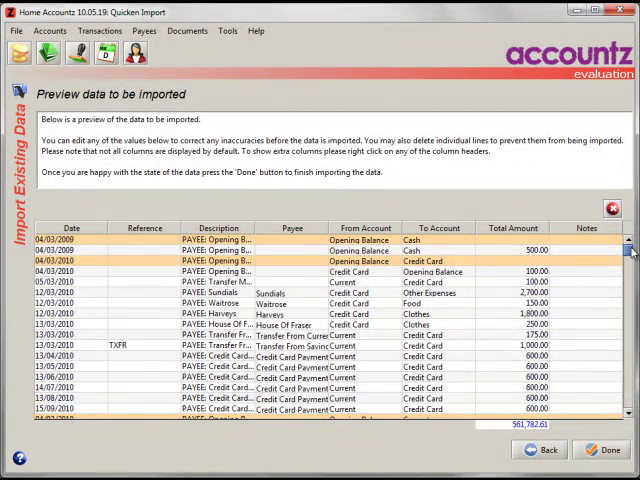
mouse_move(562, 278)
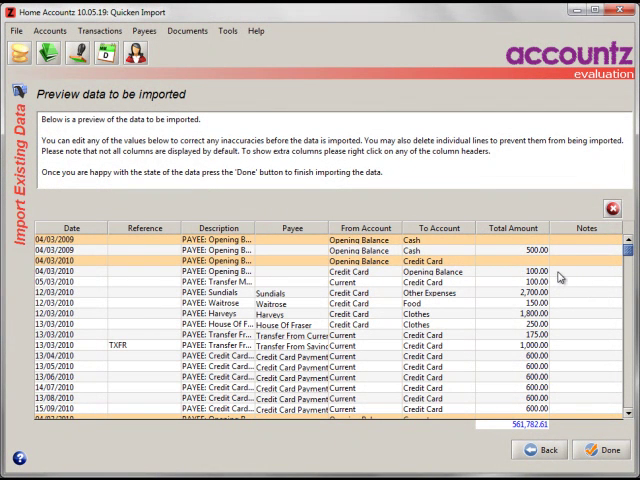
mouse_move(560, 279)
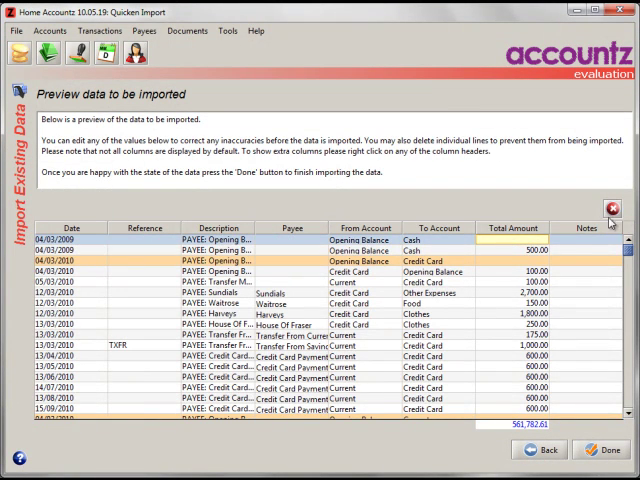
scroll("down", 3)
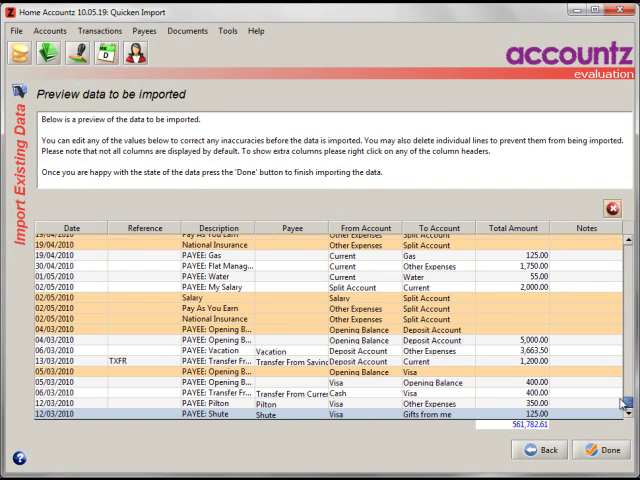
scroll("down", 3)
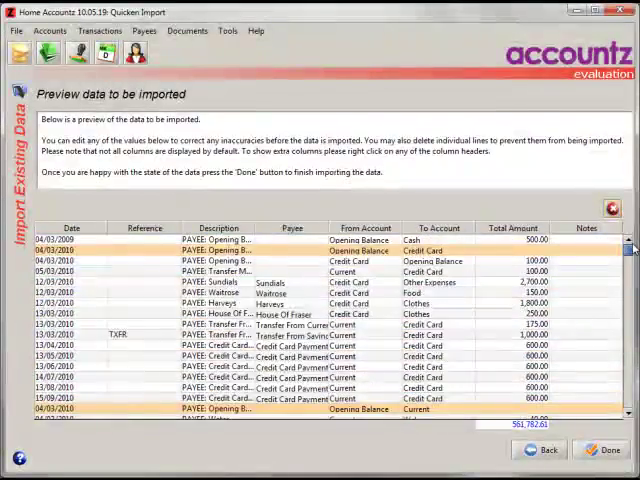
scroll("down", 3)
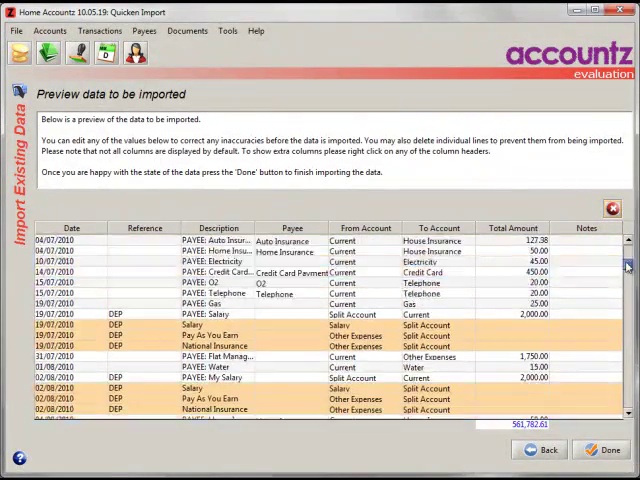
scroll("up", 3)
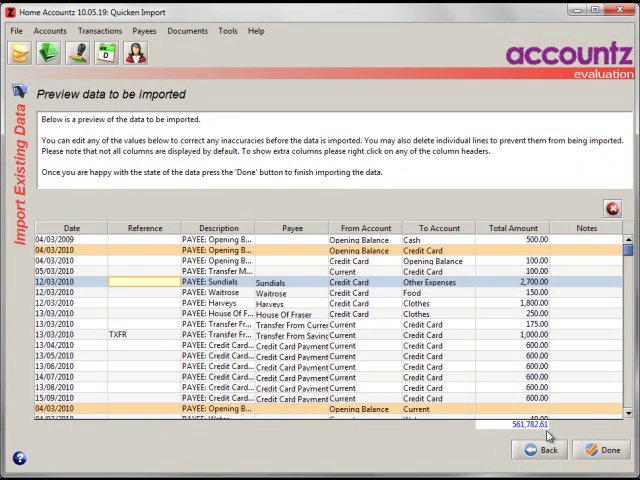
left_click(593, 450)
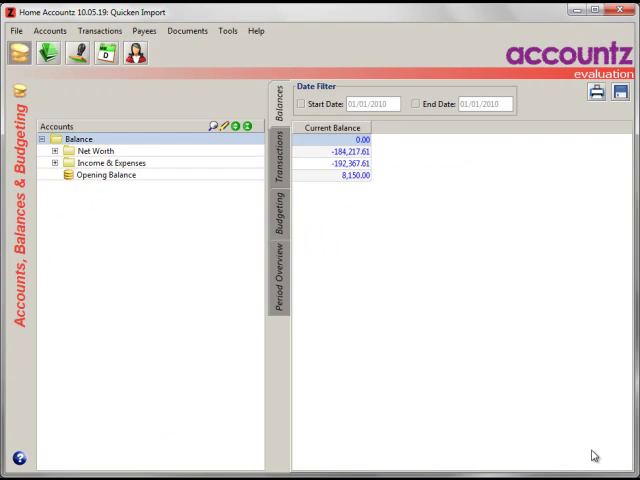
mouse_move(305, 228)
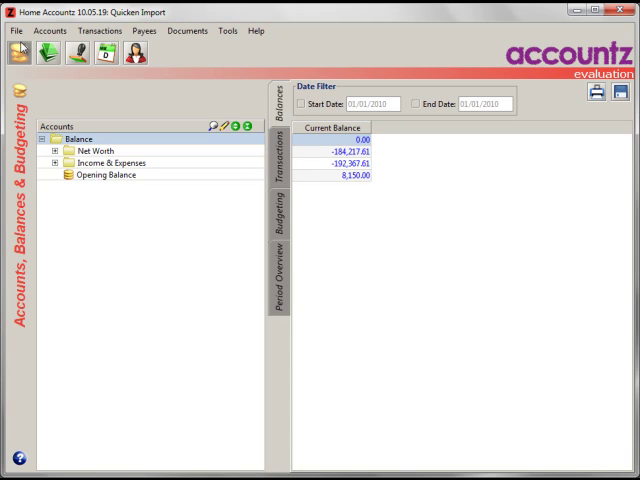
Expand the Net Worth, Assets and Expenses groups in the account tree
left_click(51, 151)
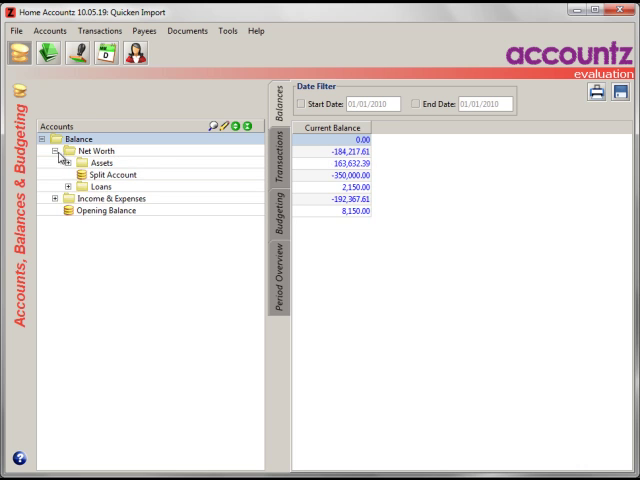
left_click(62, 163)
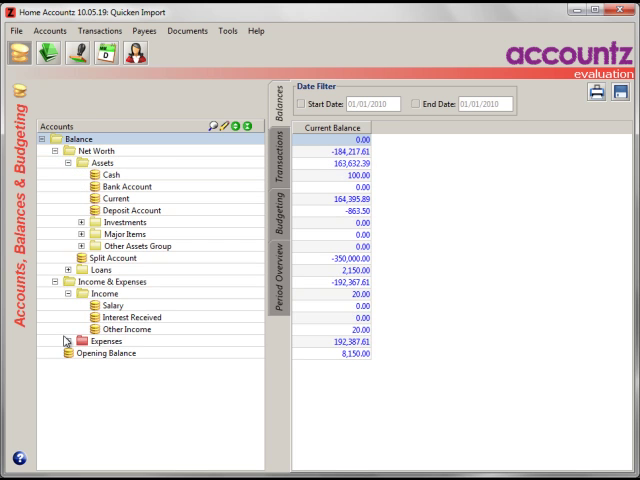
left_click(79, 341)
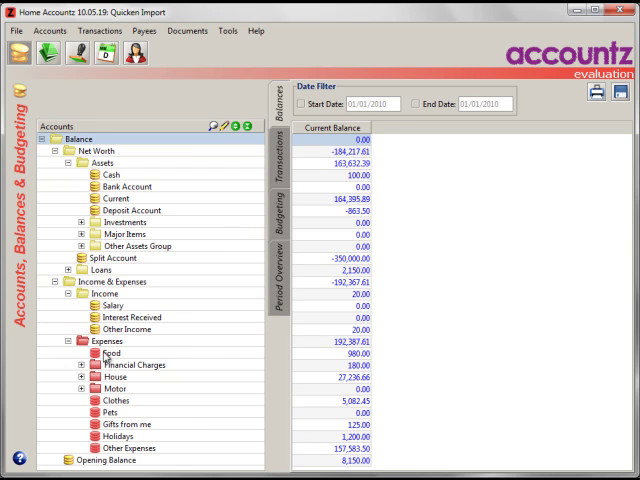
mouse_move(106, 193)
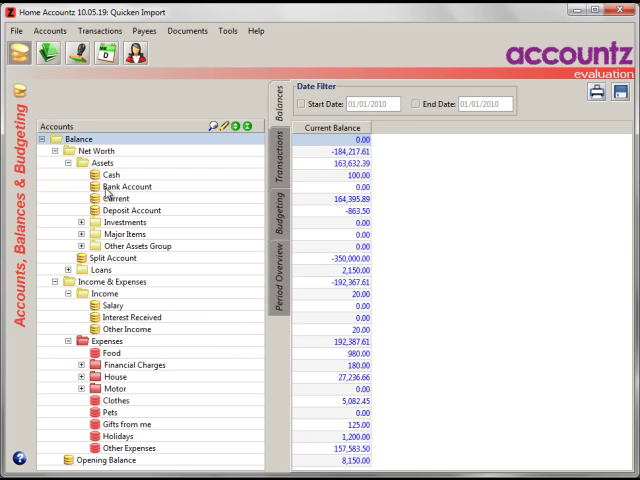
mouse_move(110, 278)
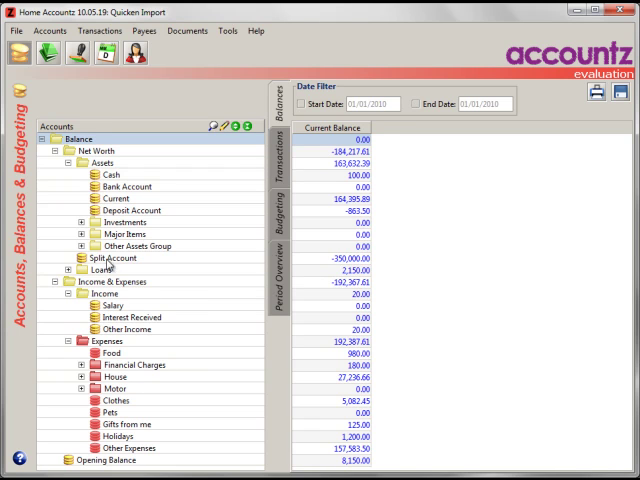
mouse_move(222, 156)
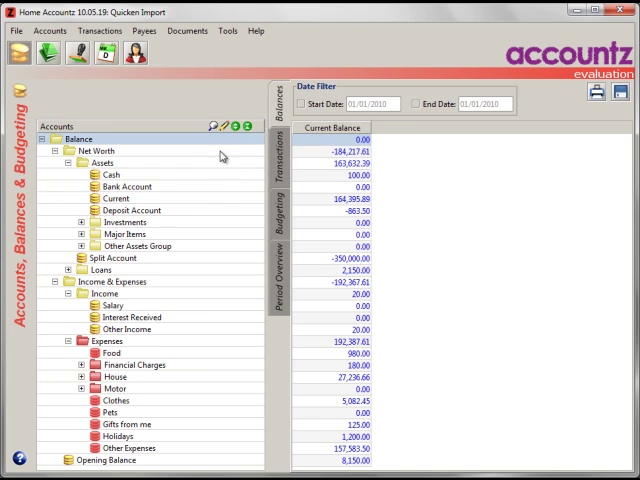
mouse_move(226, 135)
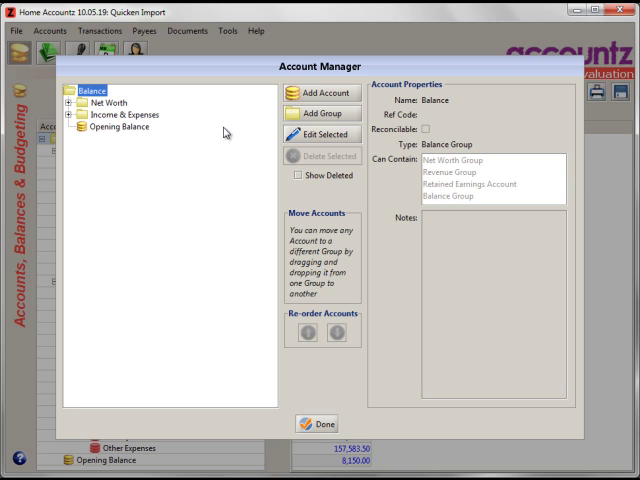
mouse_move(219, 159)
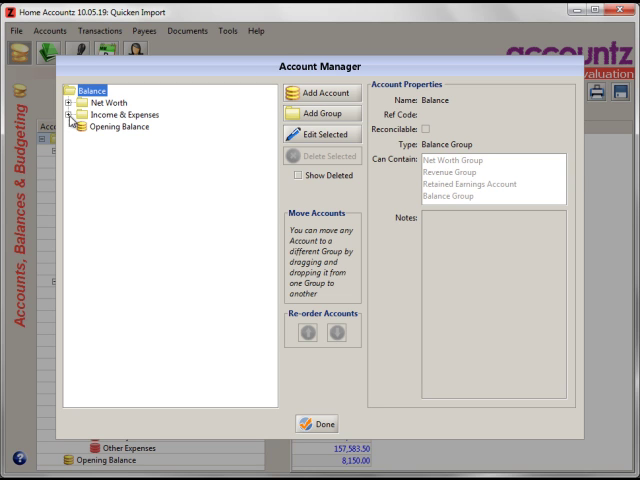
Rename the Food expense account to 'Food Account' in Account Manager and close it
left_click(68, 114)
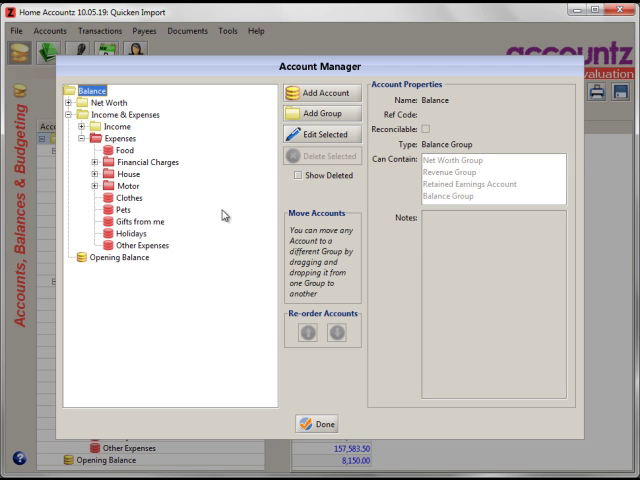
mouse_move(172, 173)
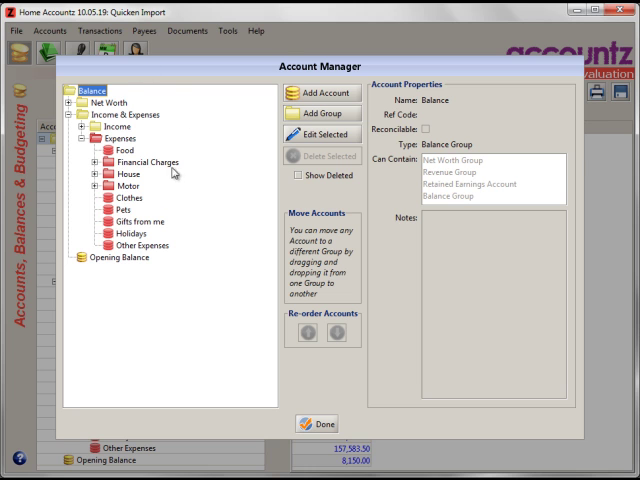
left_click(123, 150)
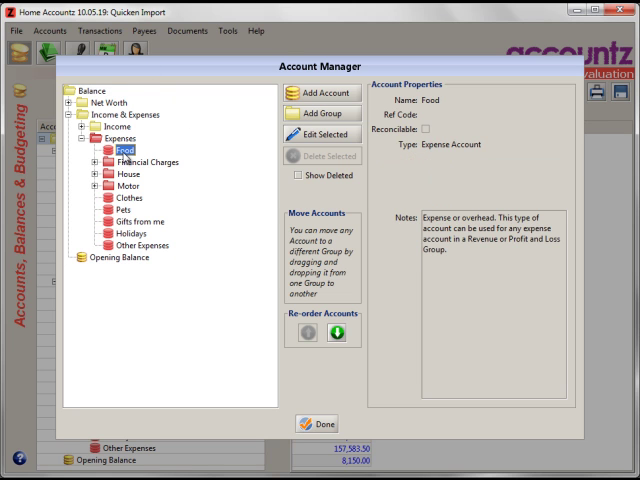
left_click(323, 135)
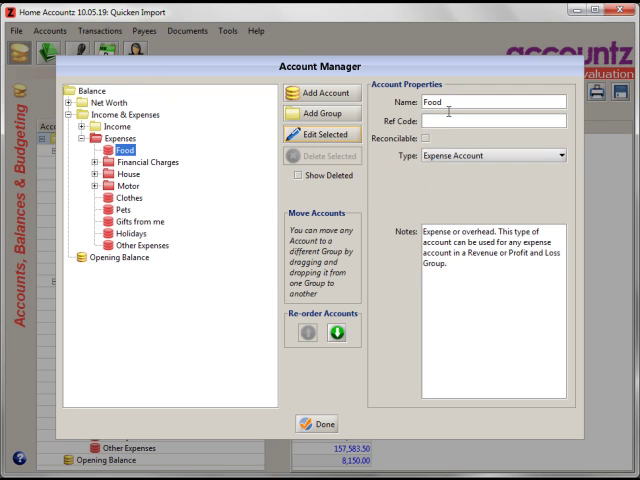
type("Ad")
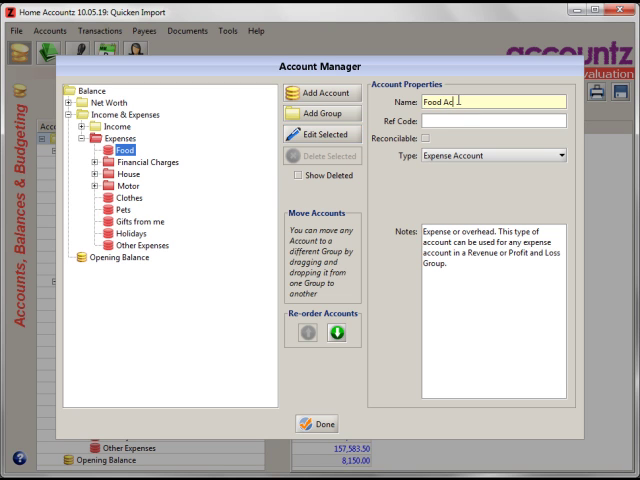
type("count")
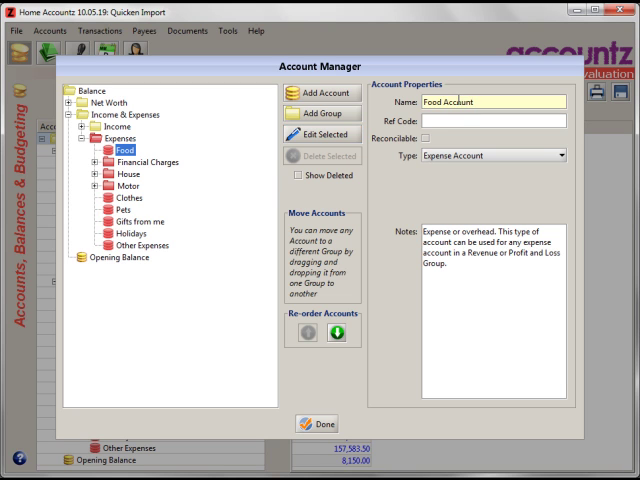
left_click(316, 424)
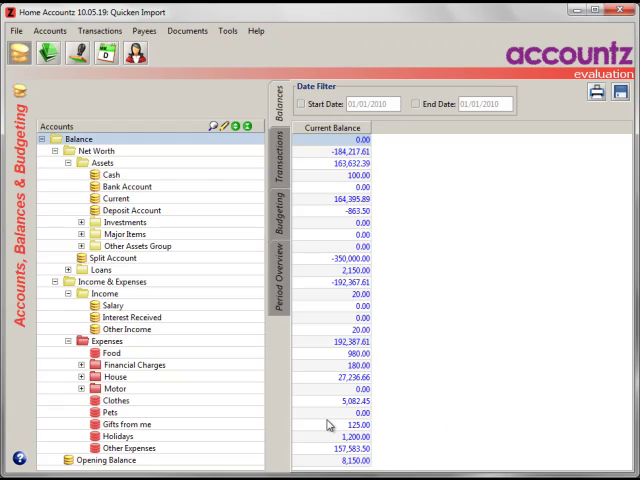